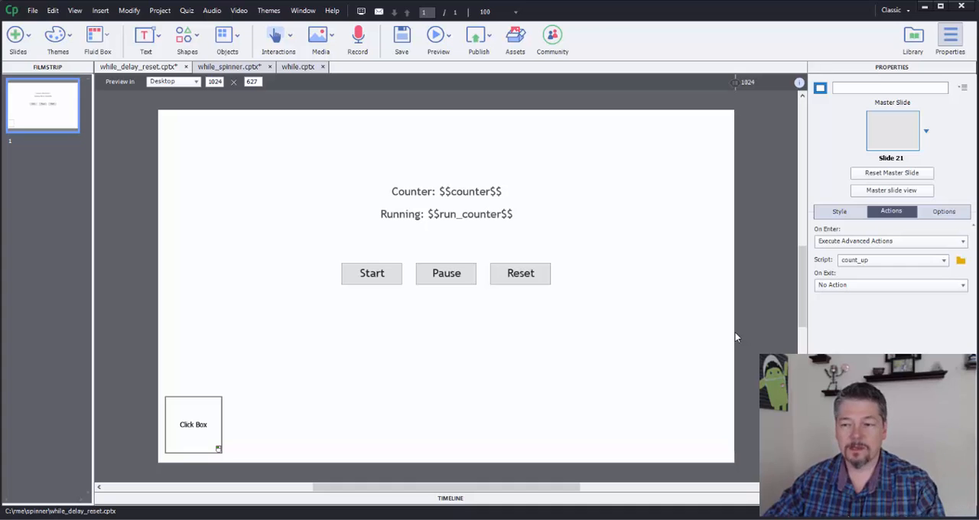
mouse_move(711, 310)
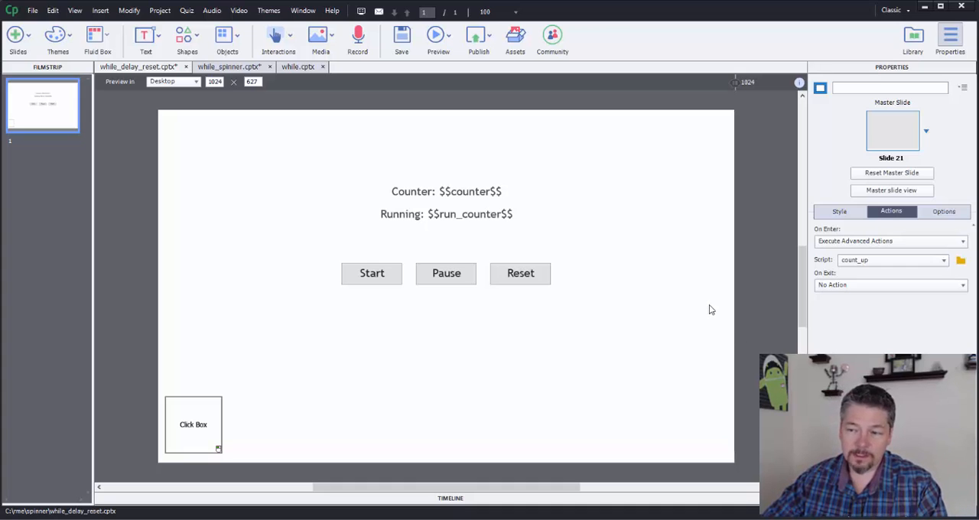
mouse_move(756, 222)
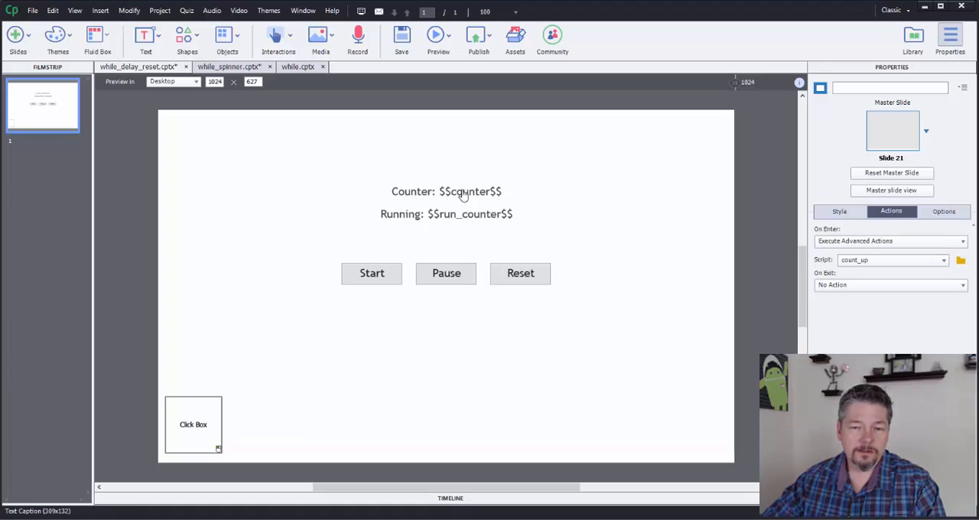
mouse_move(468, 205)
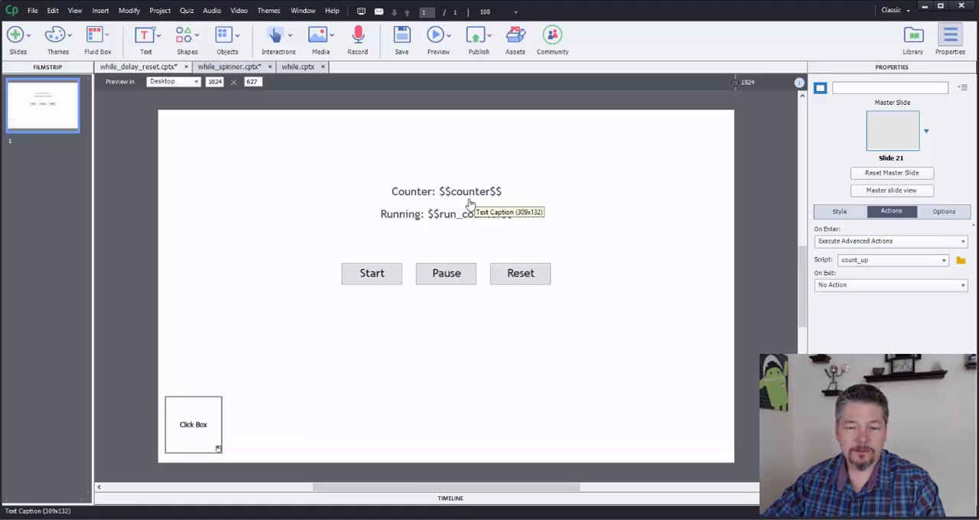
mouse_move(741, 254)
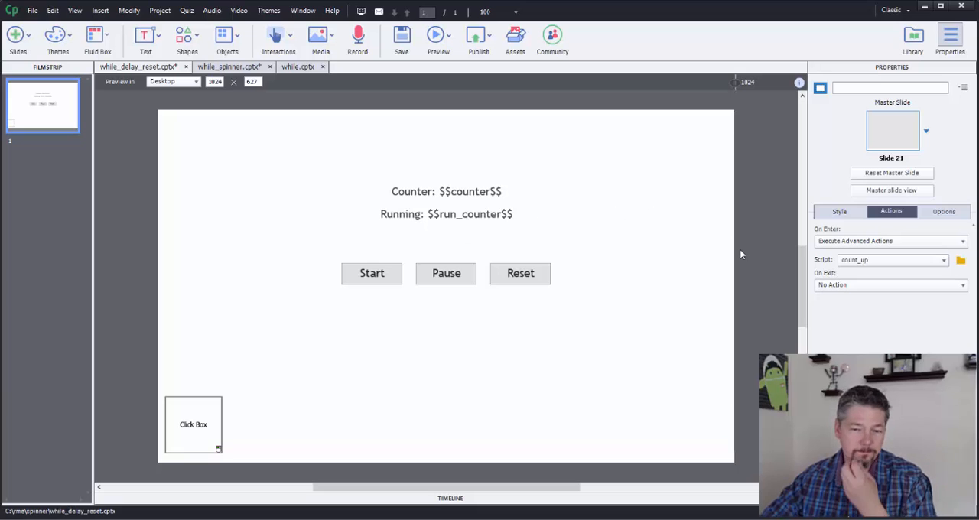
mouse_move(697, 270)
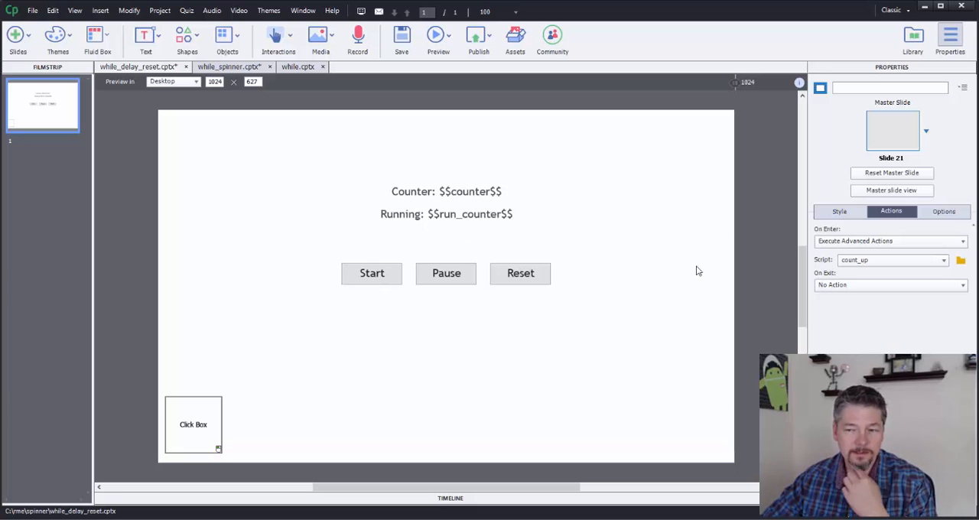
mouse_move(810, 256)
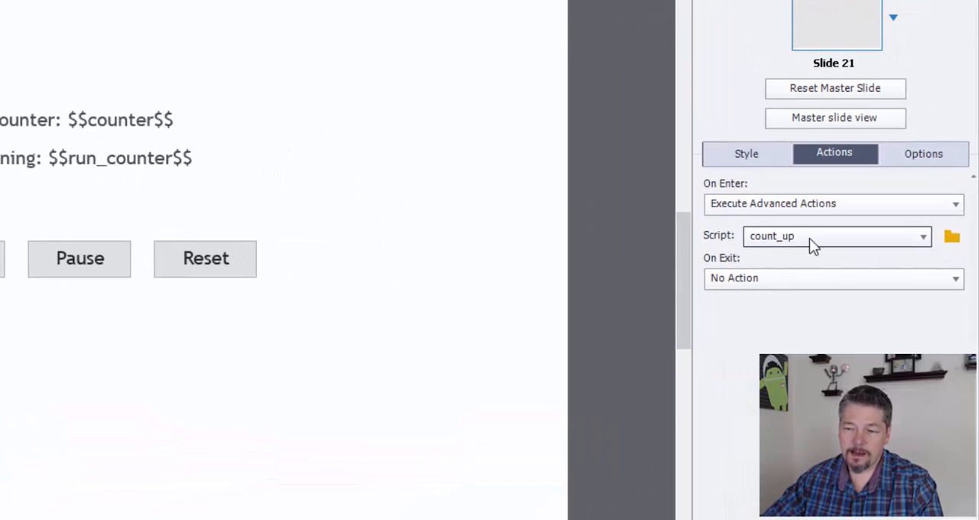
mouse_move(554, 127)
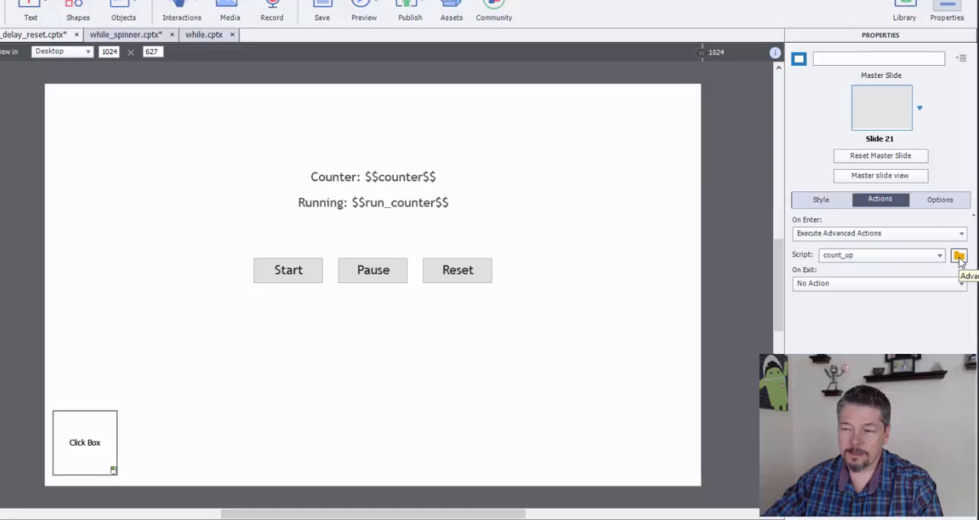
- Open count_up's advanced action and keep its loop type as While on run_counter equals 1
left_click(959, 254)
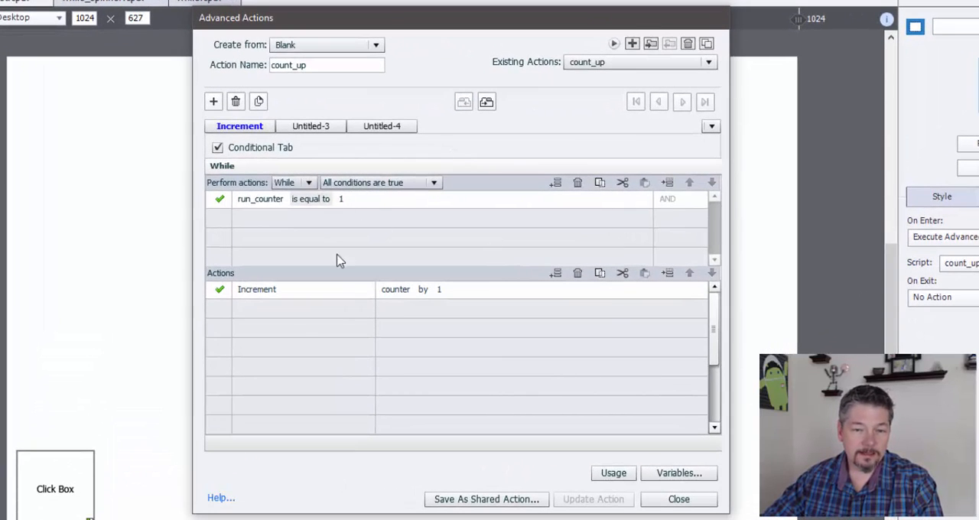
mouse_move(263, 236)
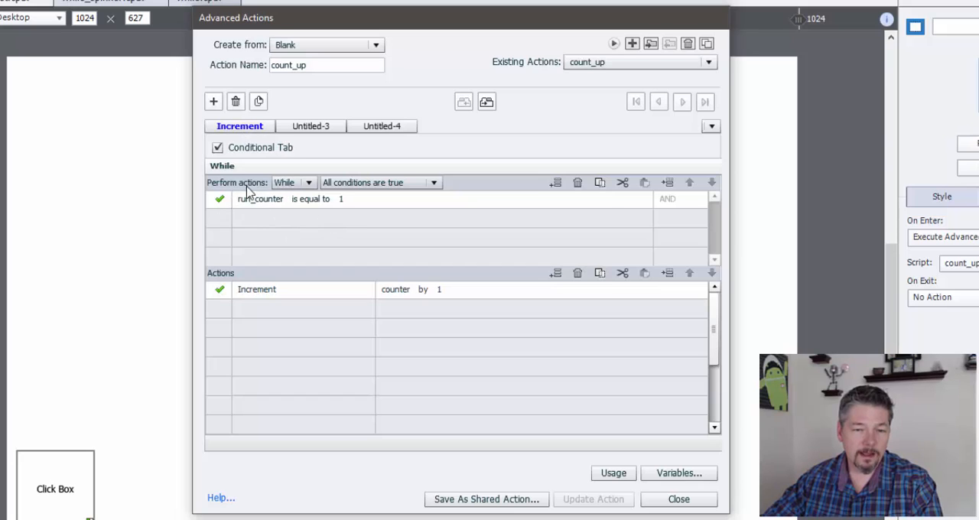
left_click(309, 182)
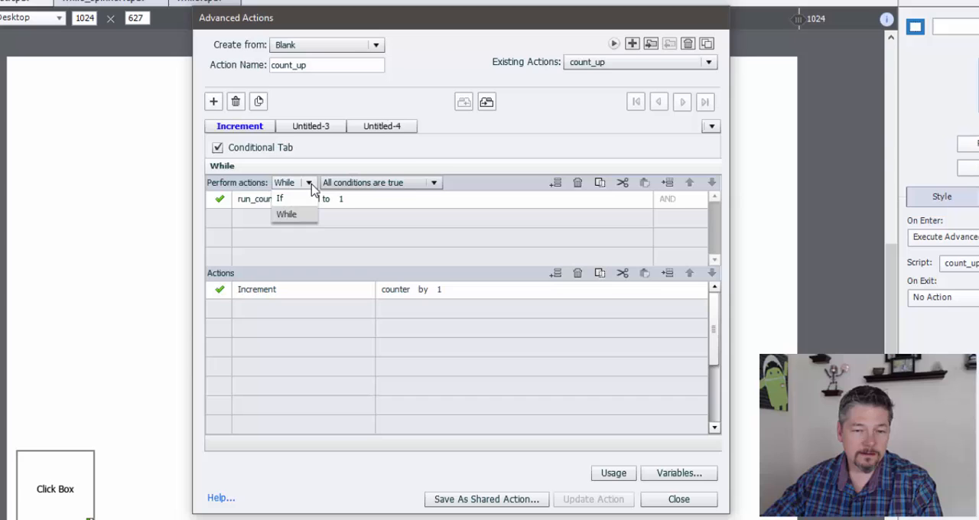
left_click(286, 214)
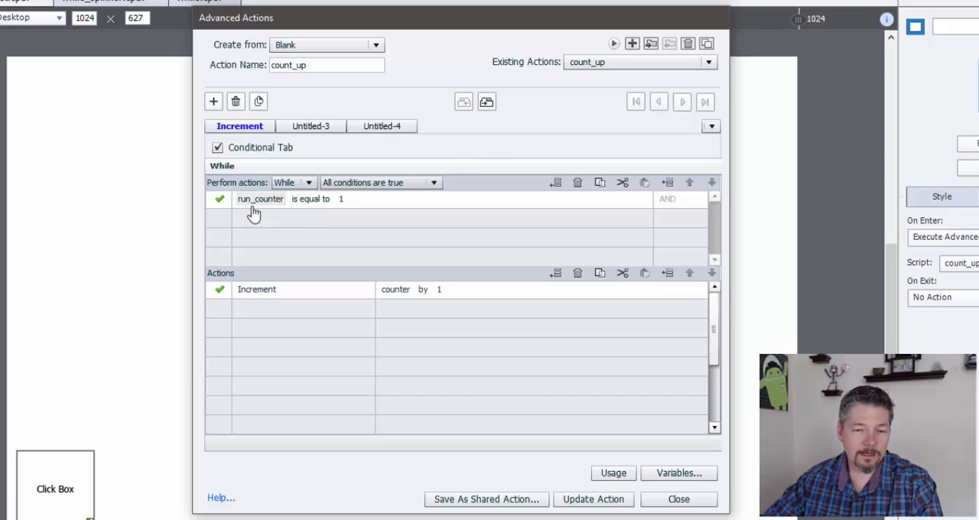
mouse_move(351, 210)
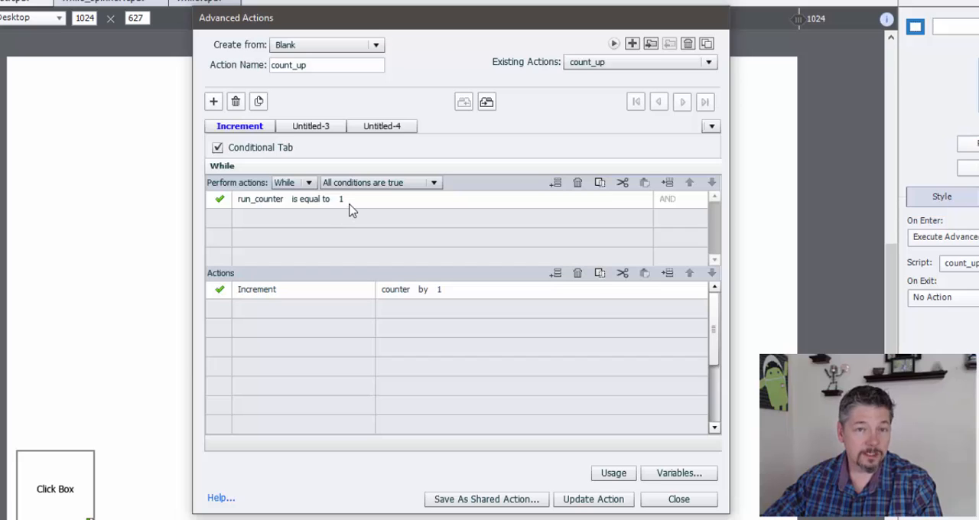
mouse_move(409, 211)
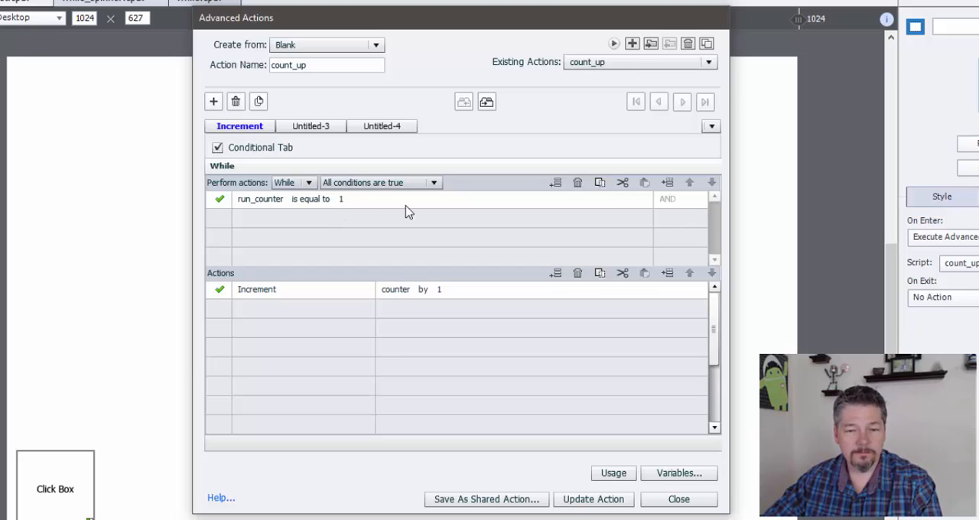
mouse_move(328, 214)
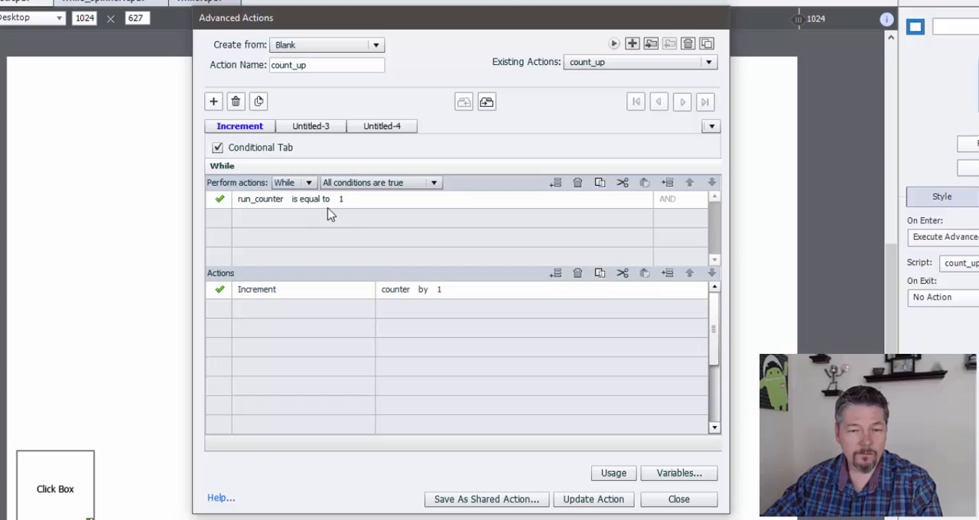
mouse_move(275, 305)
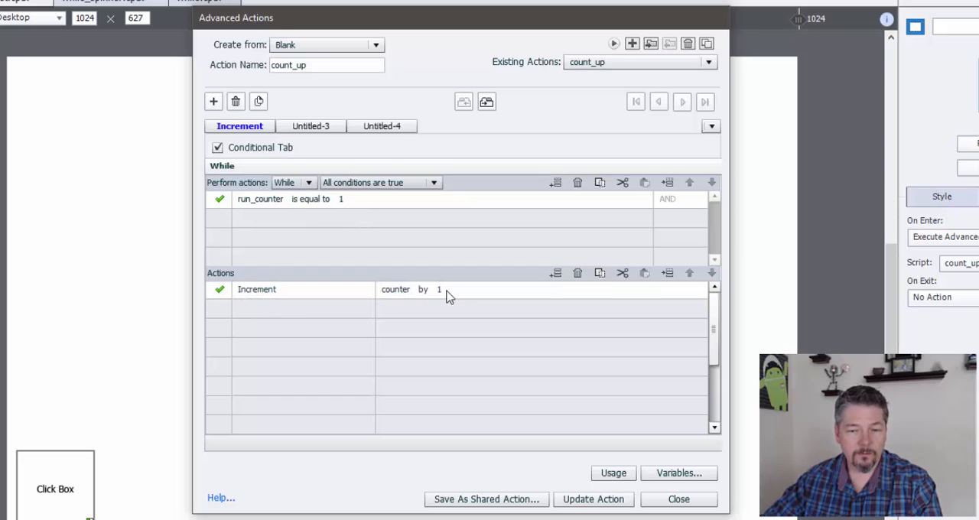
mouse_move(262, 366)
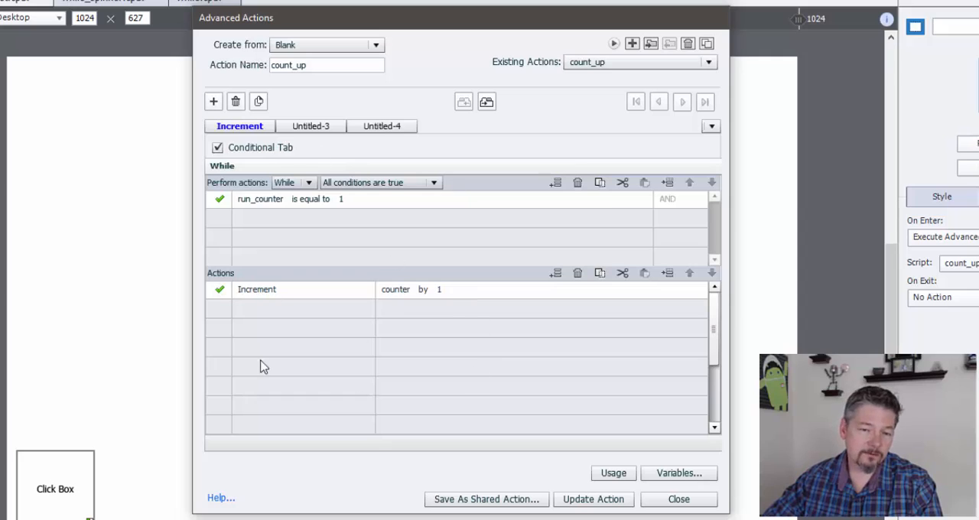
mouse_move(461, 228)
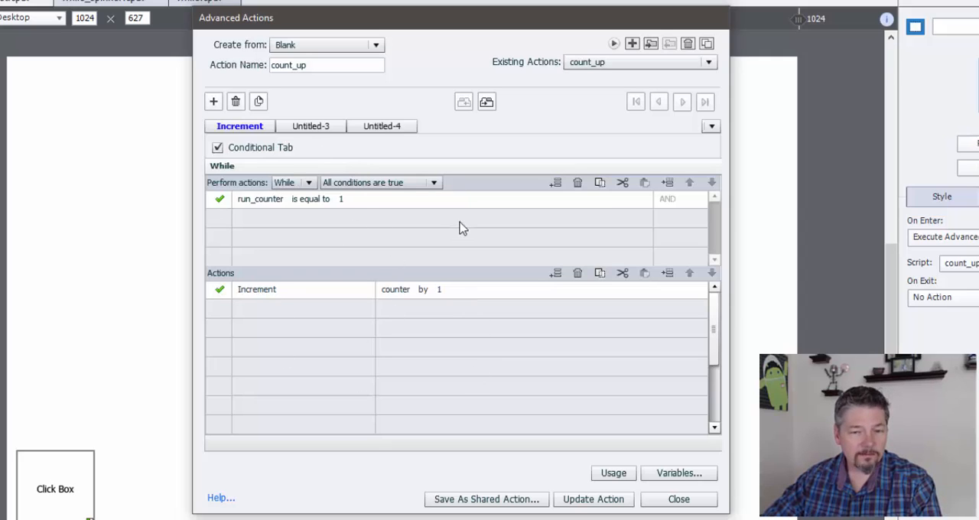
mouse_move(342, 216)
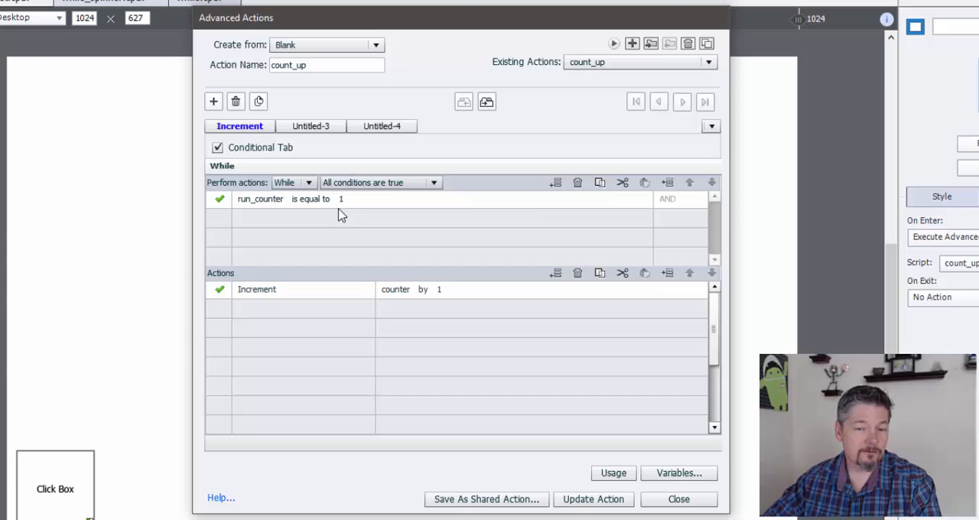
mouse_move(383, 211)
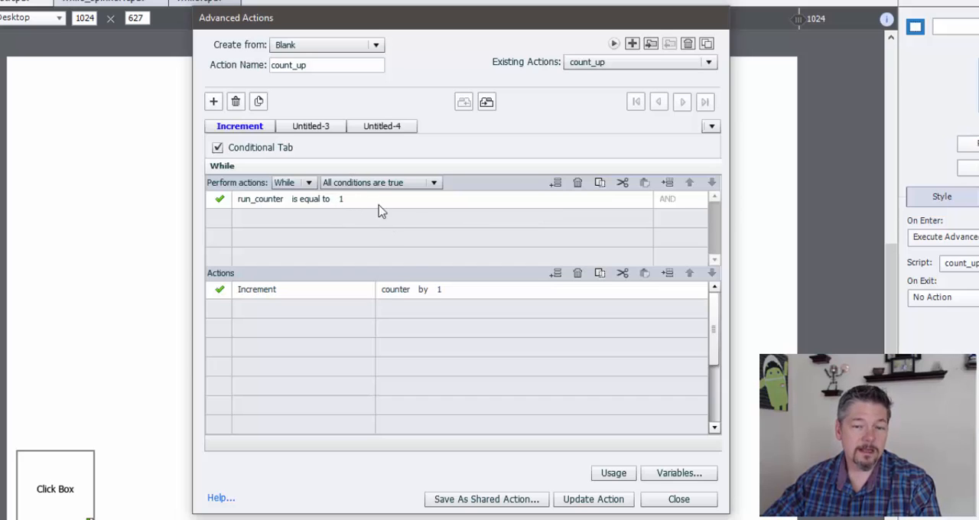
mouse_move(543, 262)
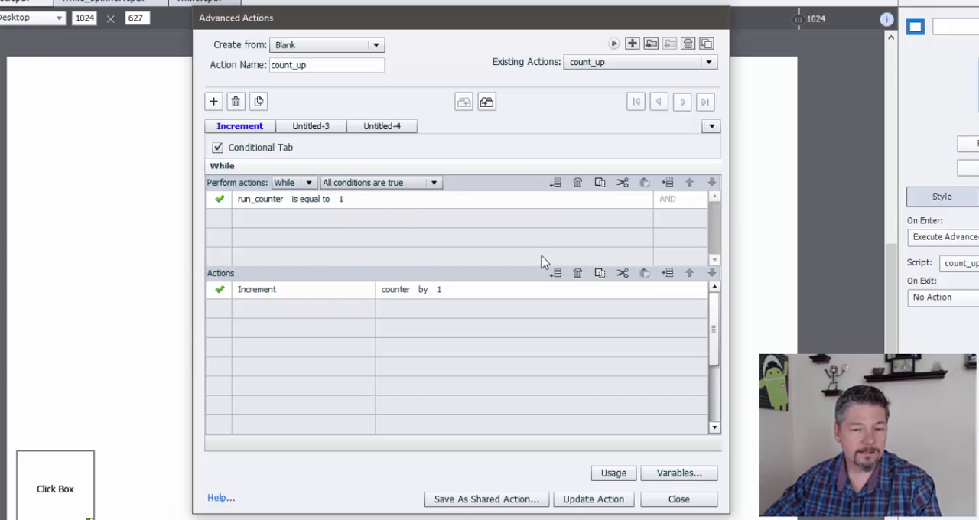
mouse_move(539, 250)
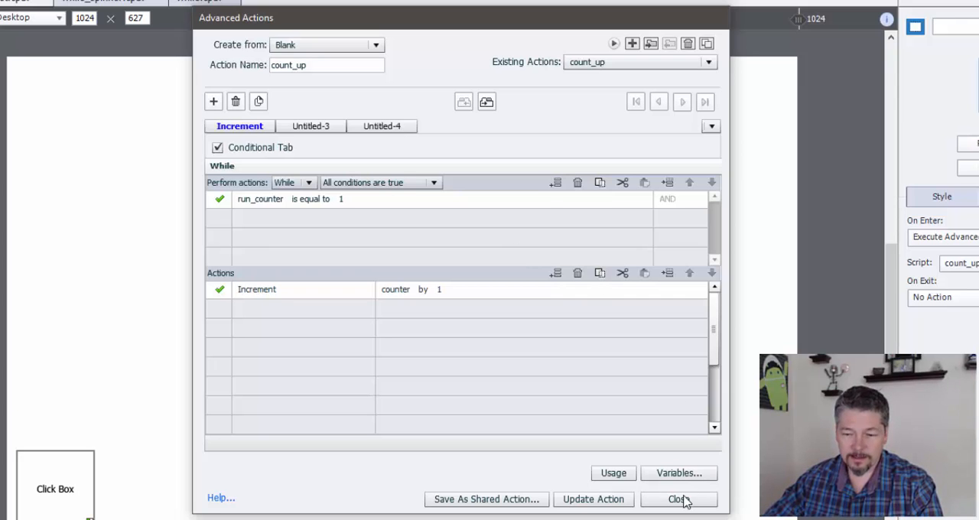
- Dismiss the count_up Advanced Actions dialog and return to the Captivate slide
left_click(678, 498)
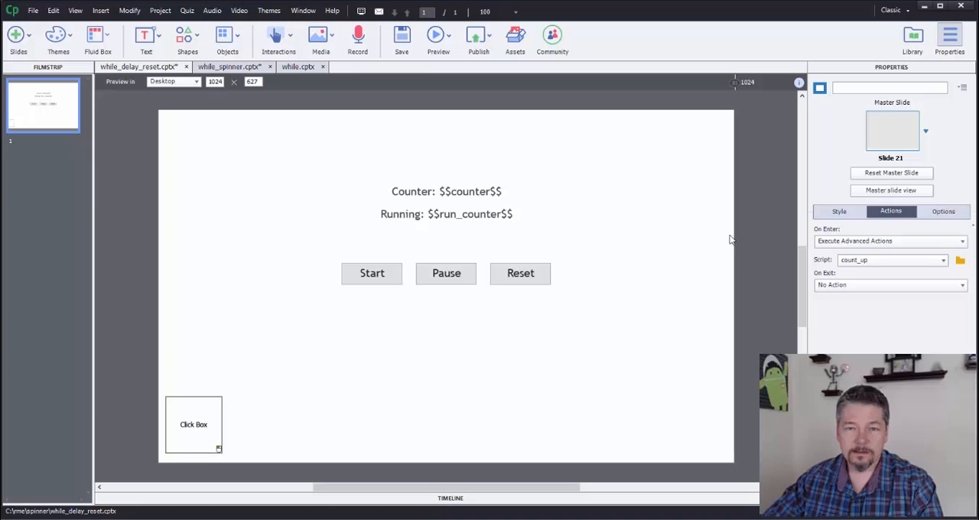
left_click(451, 36)
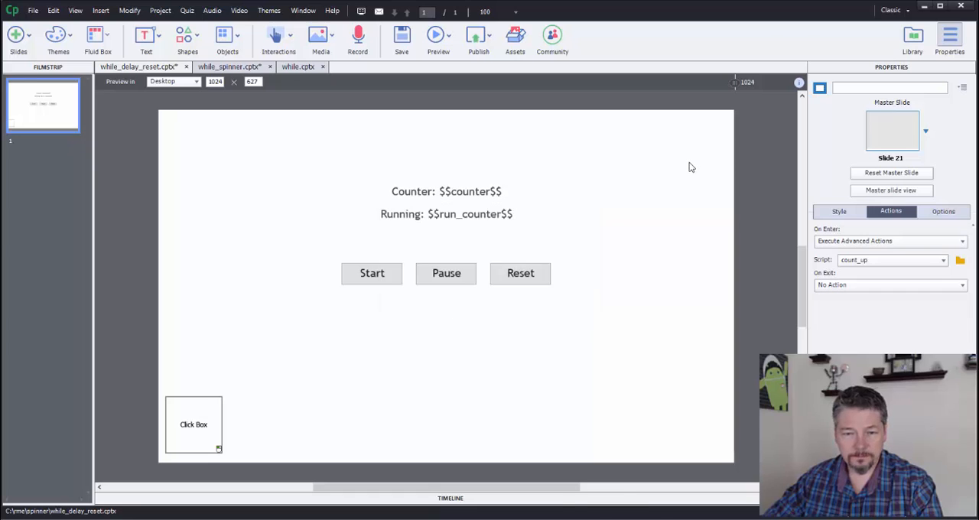
- Preview full screen in the browser, testing Start, Pause, resume, Reset, then Start again
left_click(438, 36)
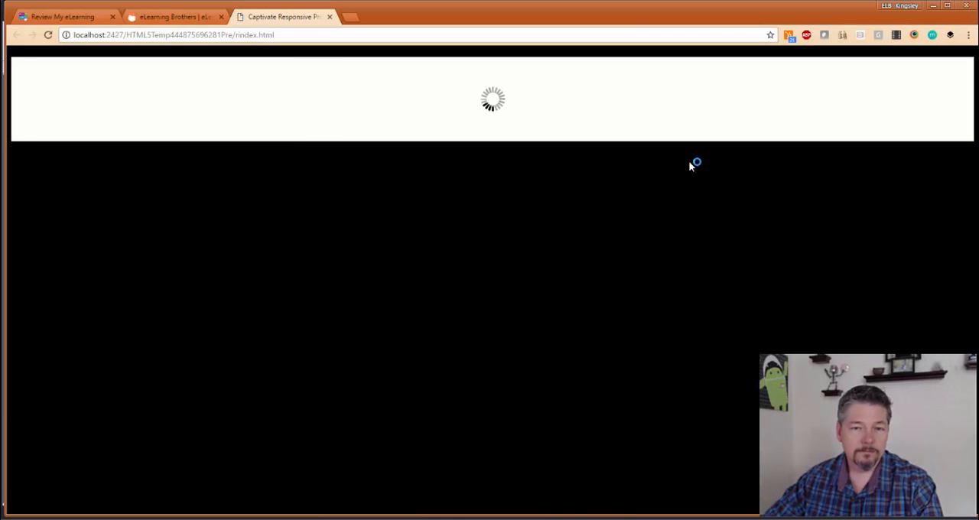
key("F11")
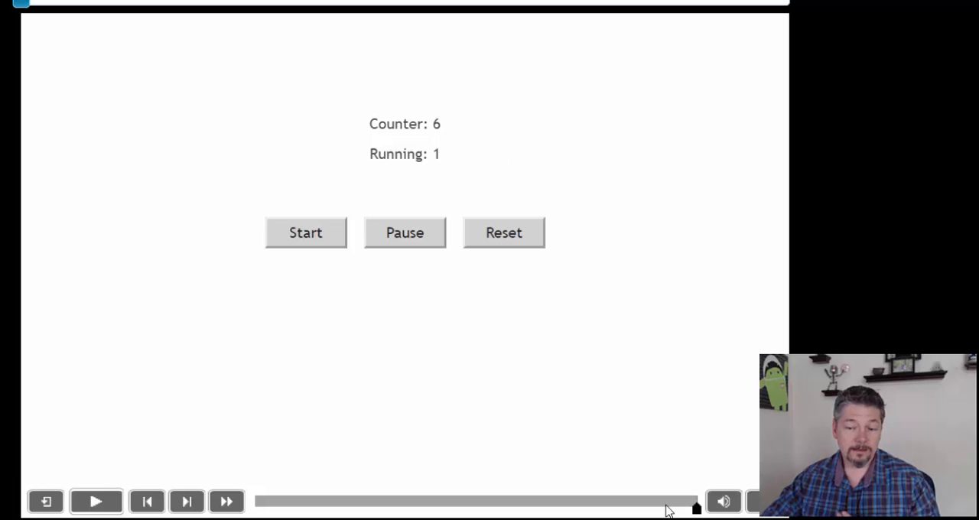
mouse_move(777, 343)
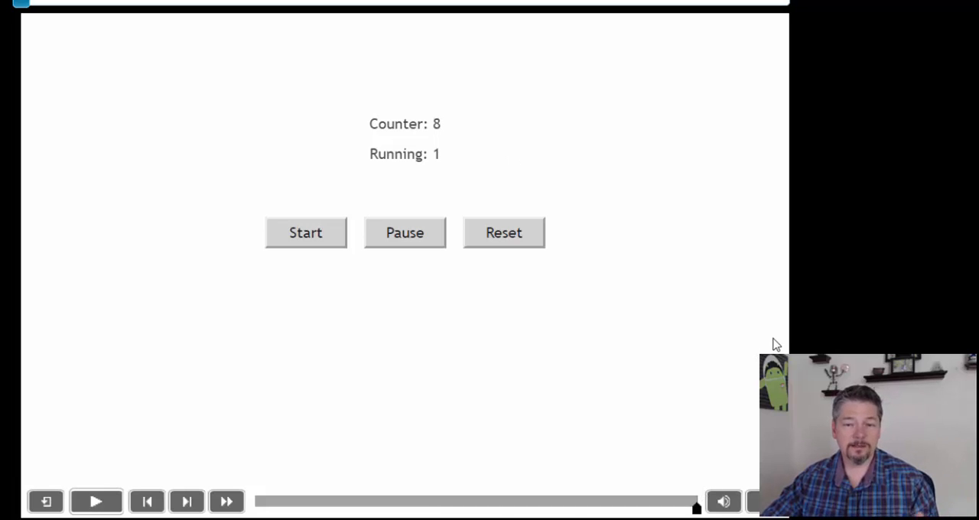
mouse_move(654, 318)
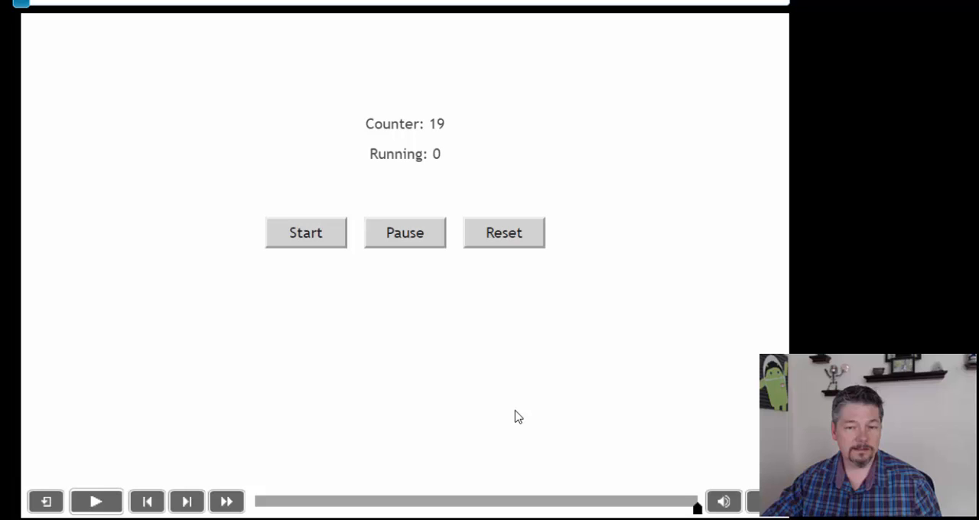
mouse_move(321, 243)
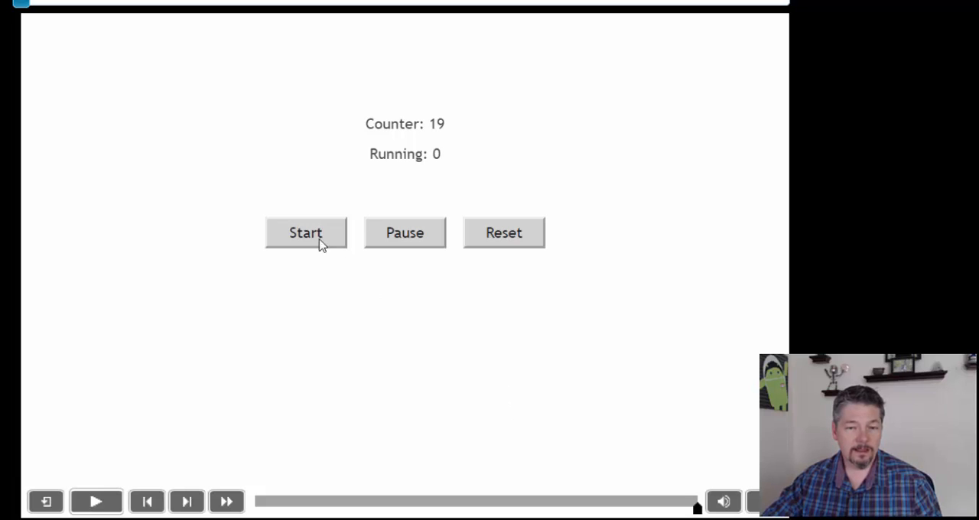
left_click(305, 233)
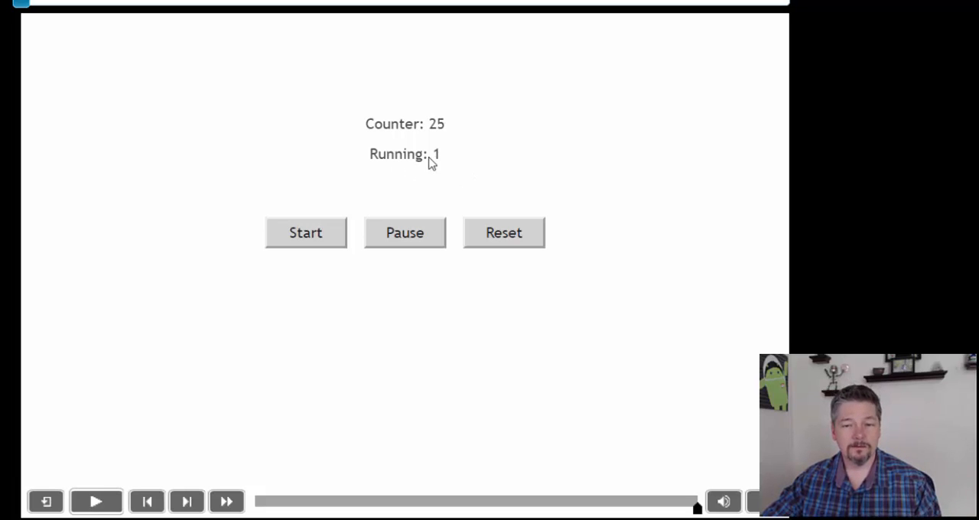
left_click(404, 232)
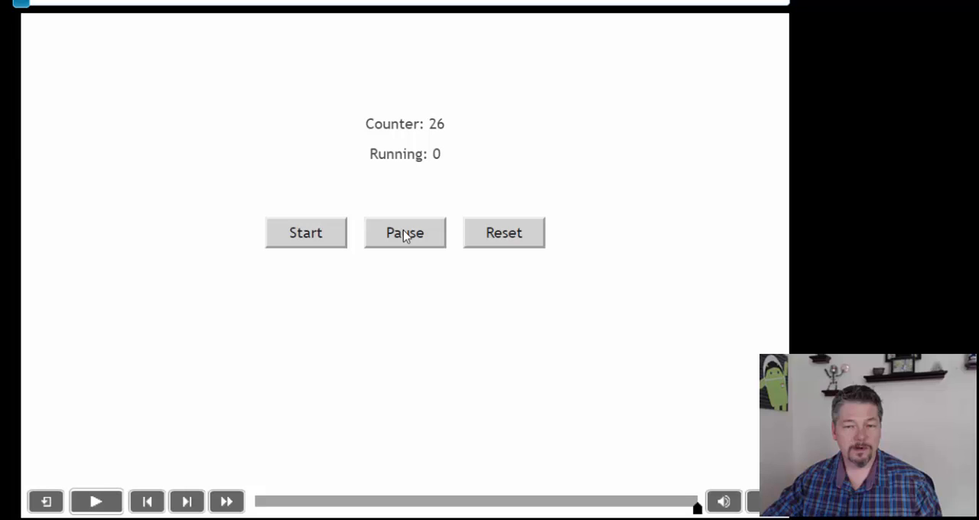
mouse_move(354, 238)
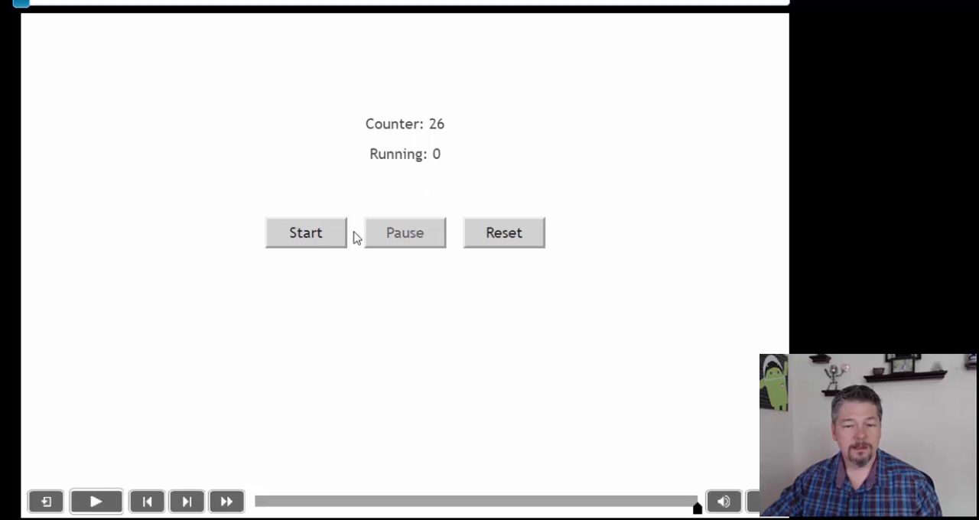
left_click(305, 233)
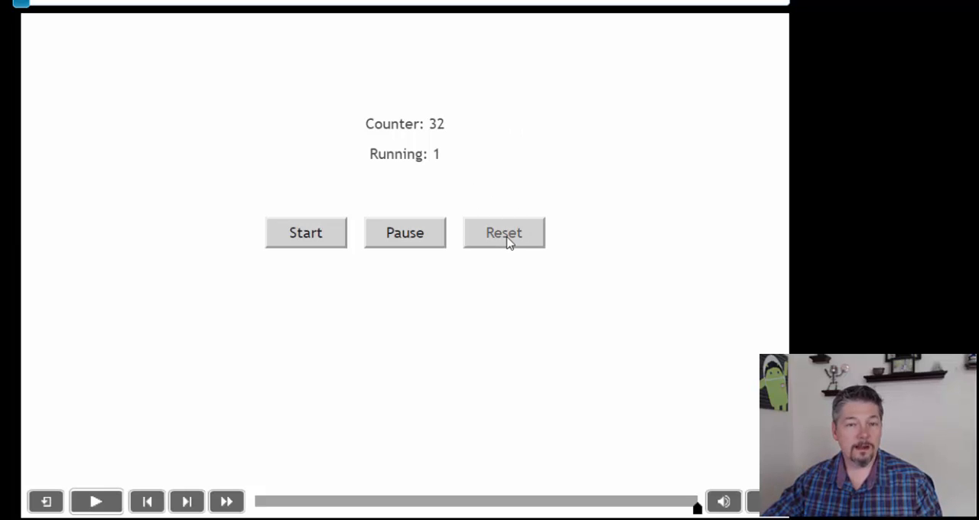
left_click(504, 232)
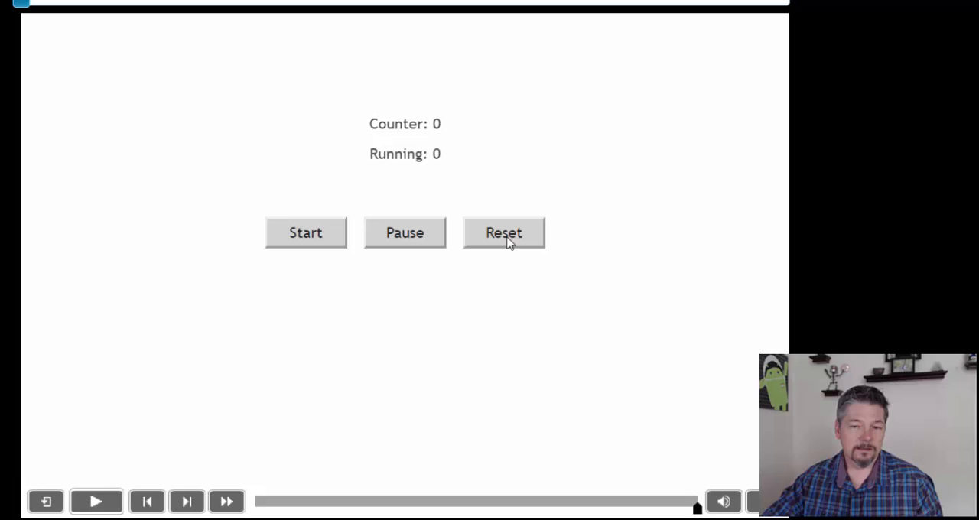
left_click(305, 233)
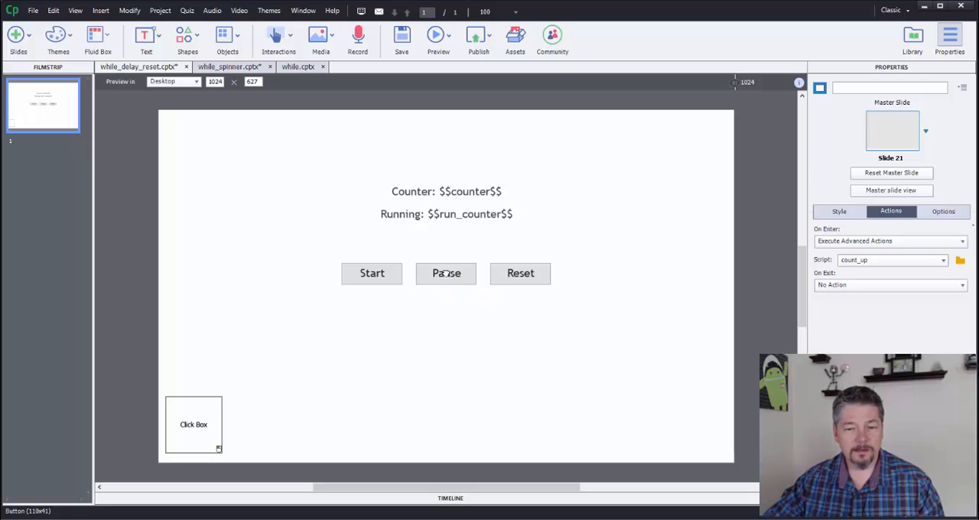
- Select the Pause button and view its Assign run_counter with 0 action
left_click(446, 273)
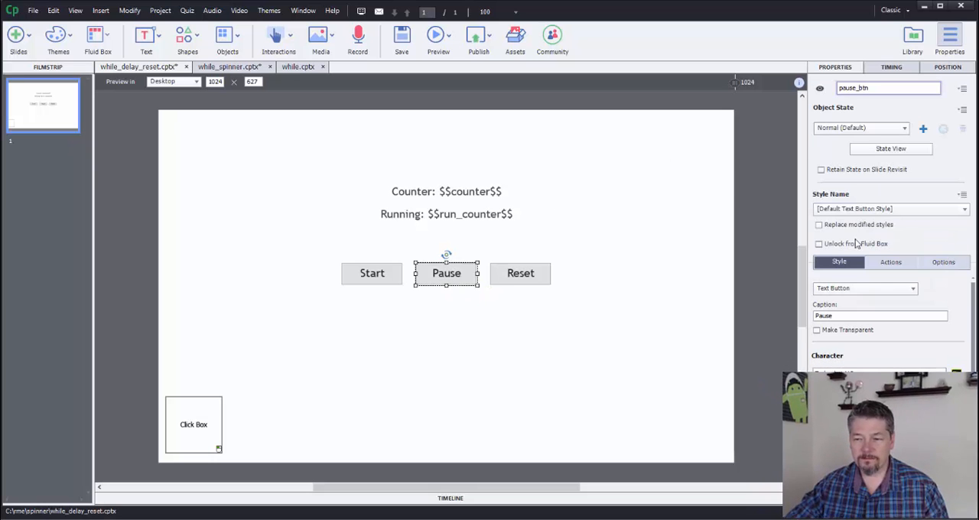
left_click(890, 261)
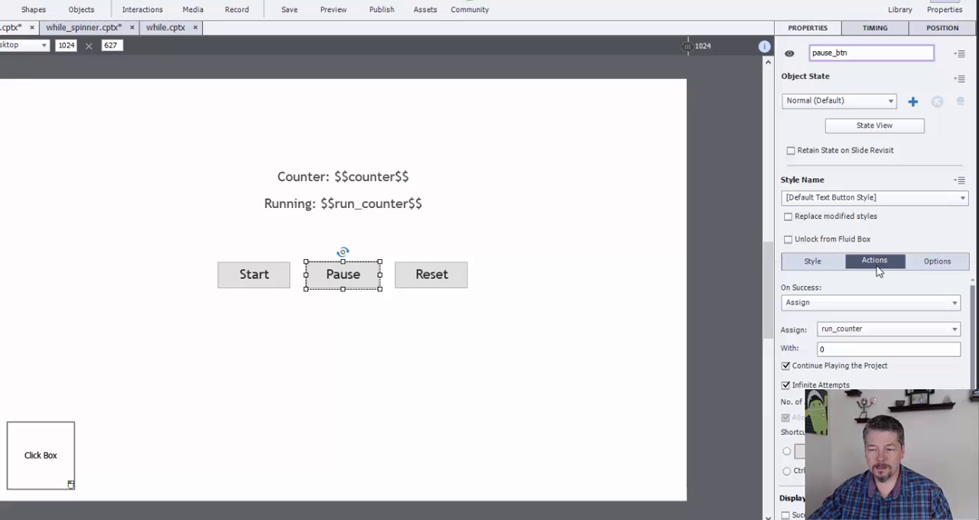
mouse_move(665, 281)
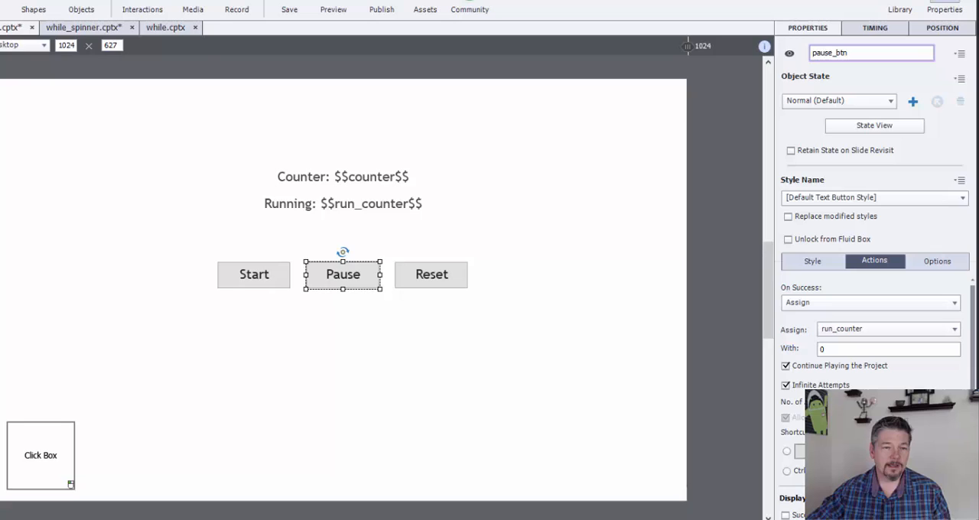
left_click(142, 9)
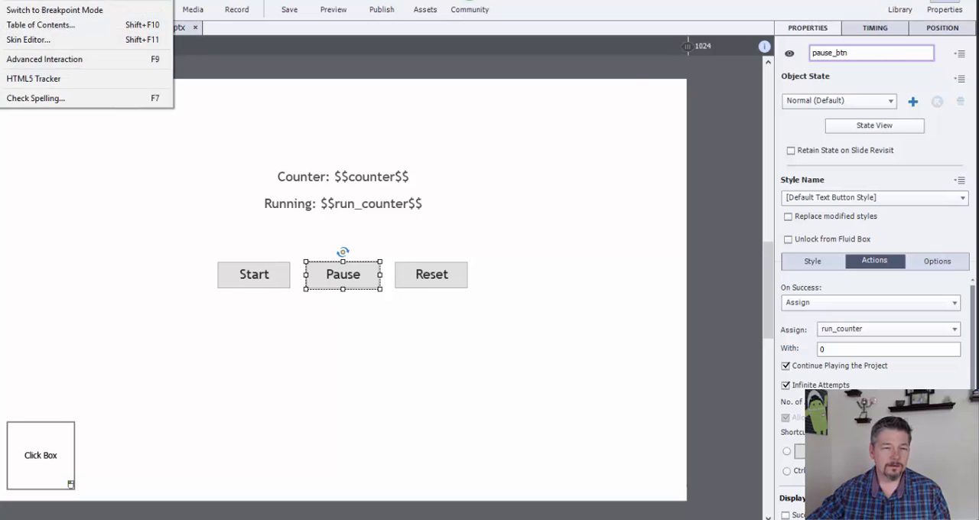
- Open Advanced Actions from the Project menu and pick count_up from Existing Actions
left_click(44, 59)
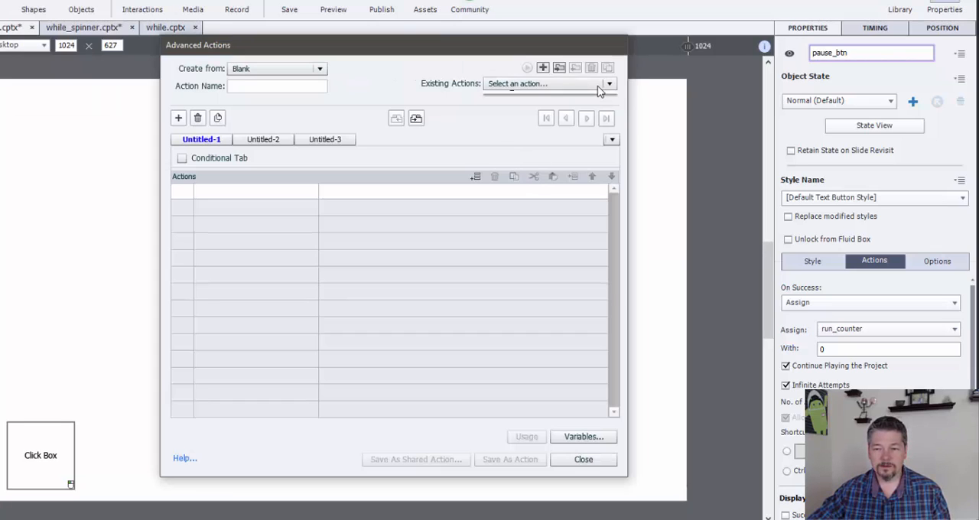
left_click(608, 84)
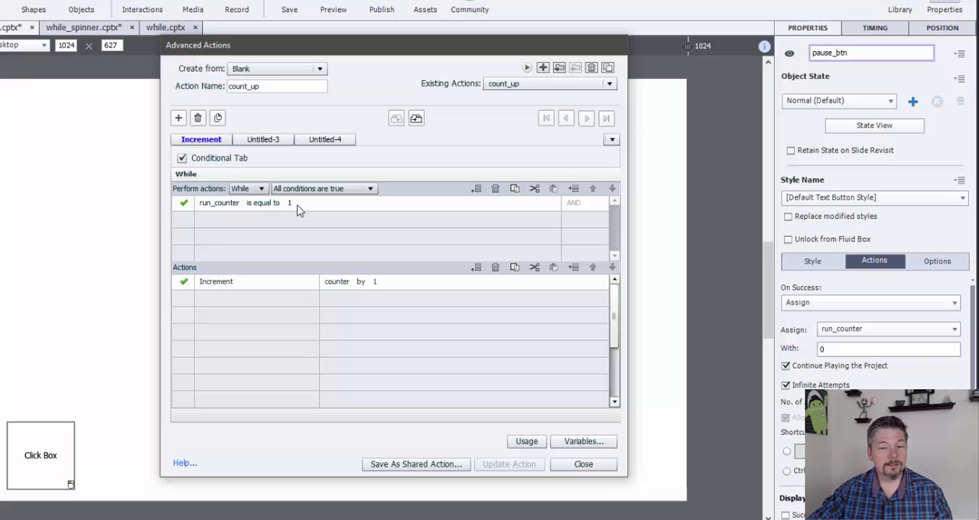
mouse_move(389, 297)
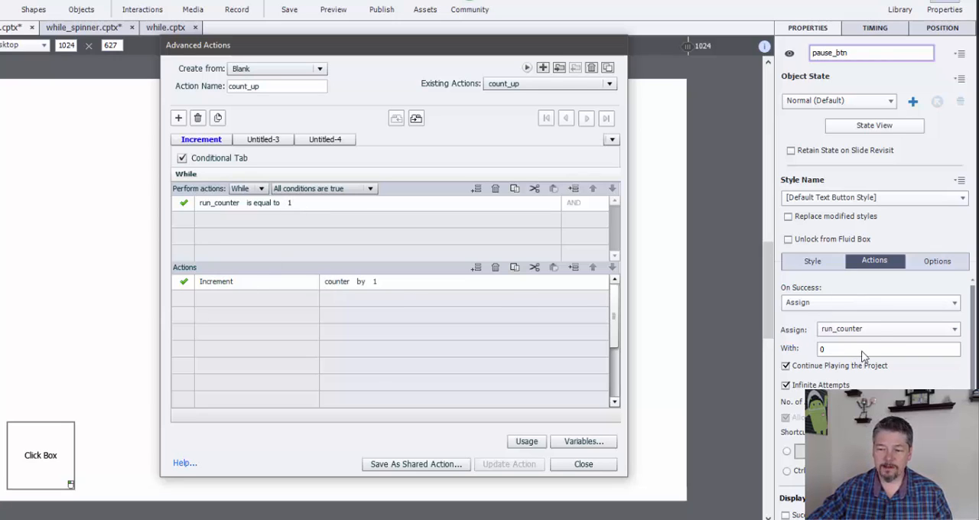
mouse_move(821, 324)
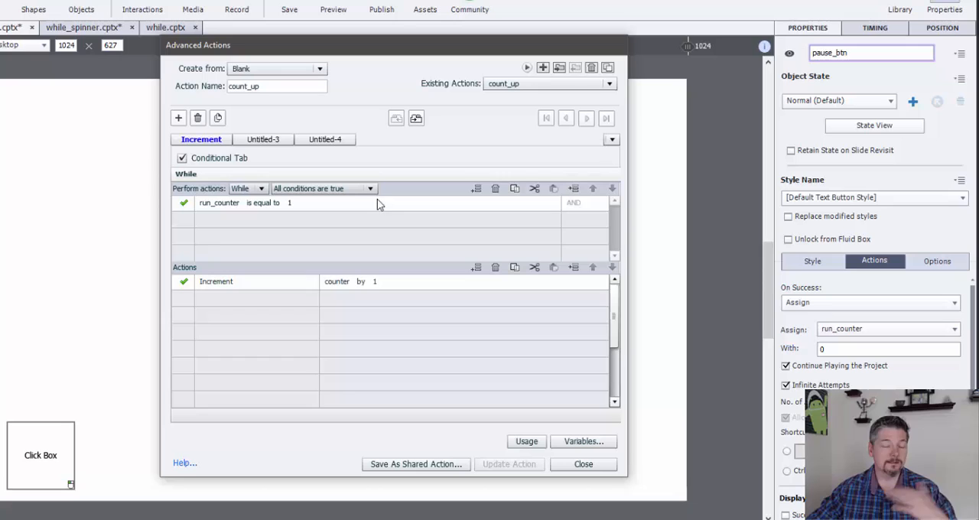
mouse_move(339, 233)
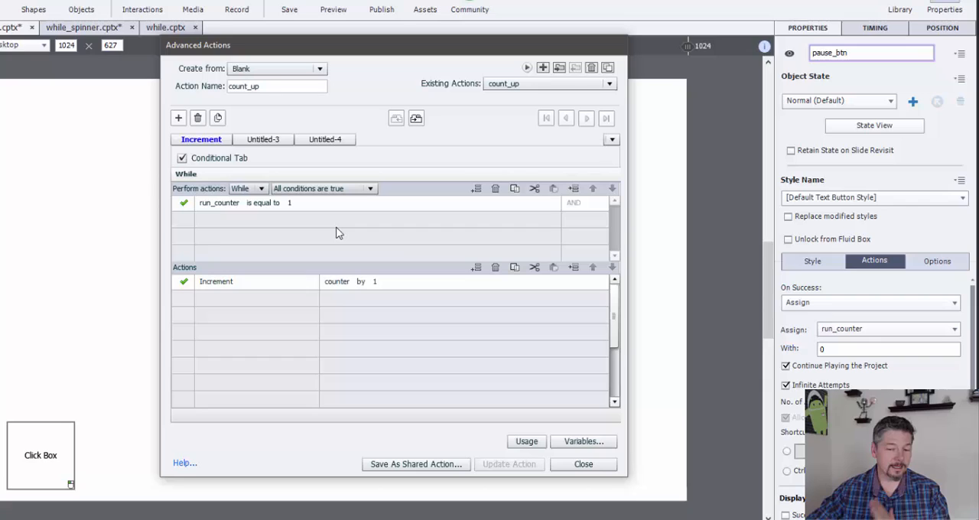
- Close Advanced Actions and select the Start button to see its restart_counter action
left_click(583, 464)
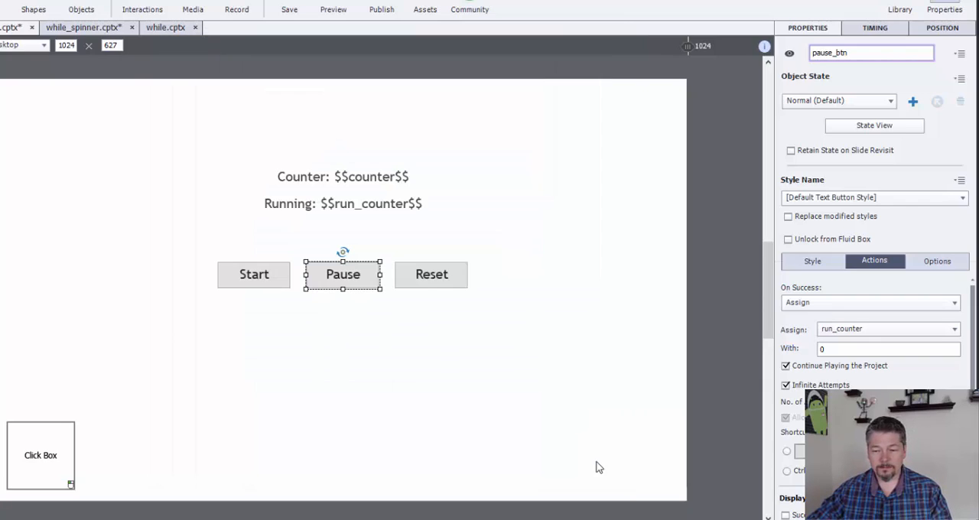
mouse_move(289, 279)
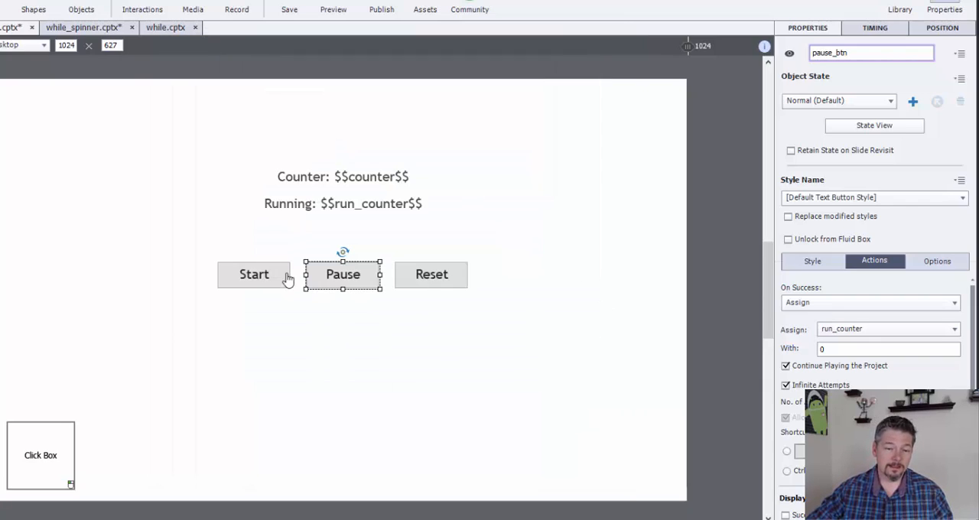
left_click(254, 274)
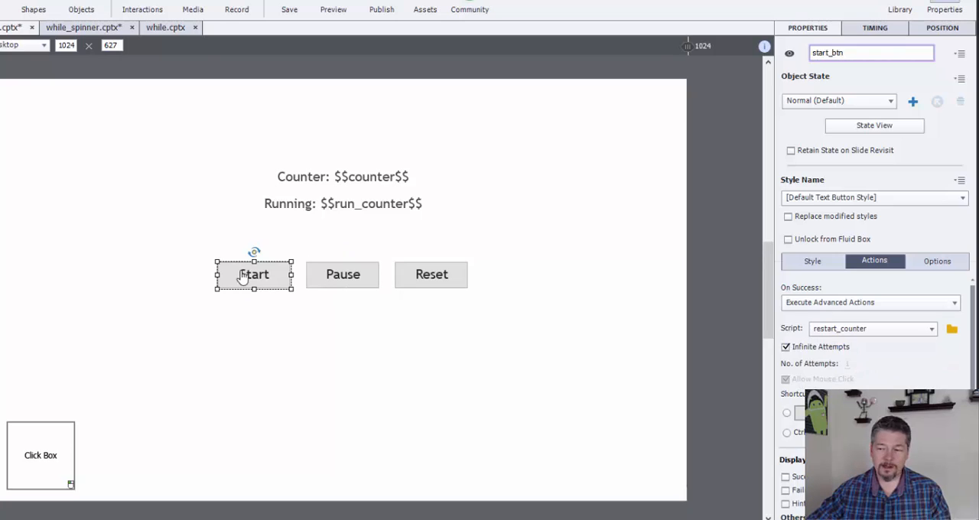
mouse_move(297, 307)
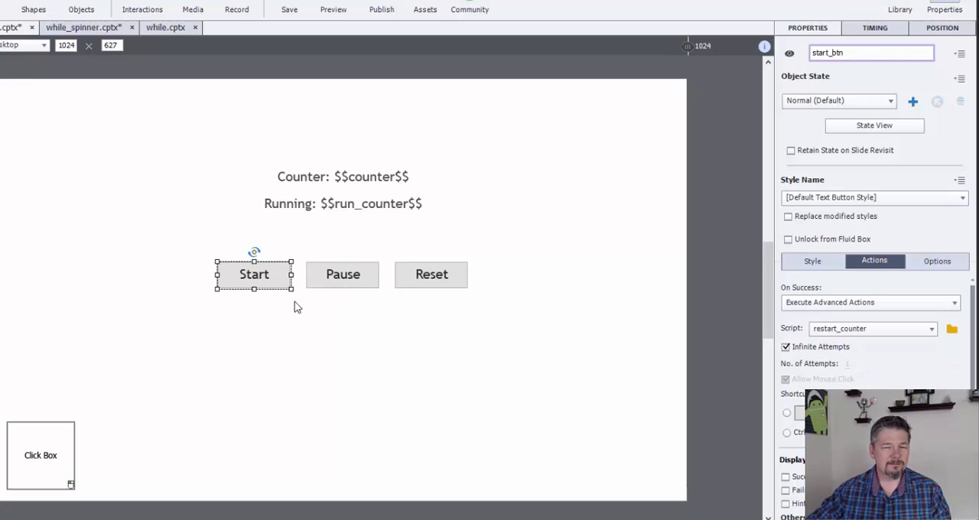
mouse_move(586, 240)
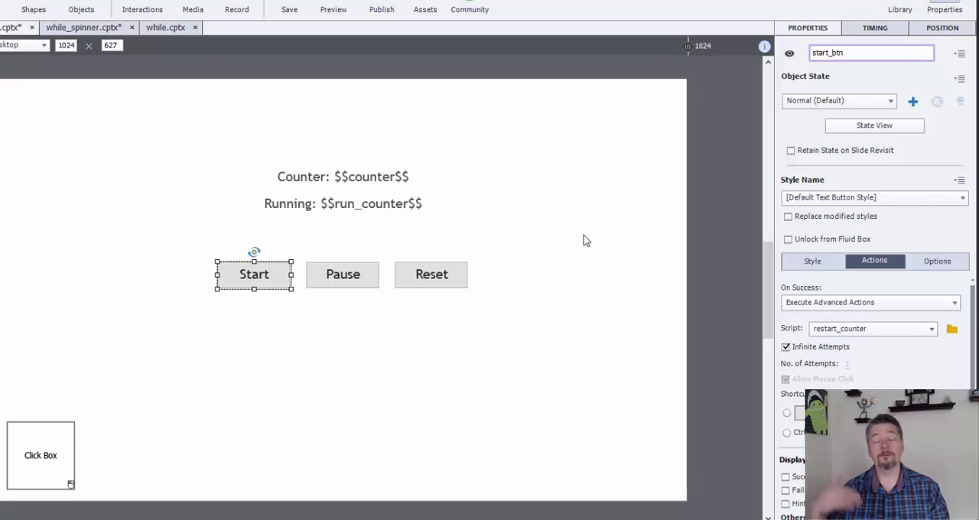
mouse_move(566, 221)
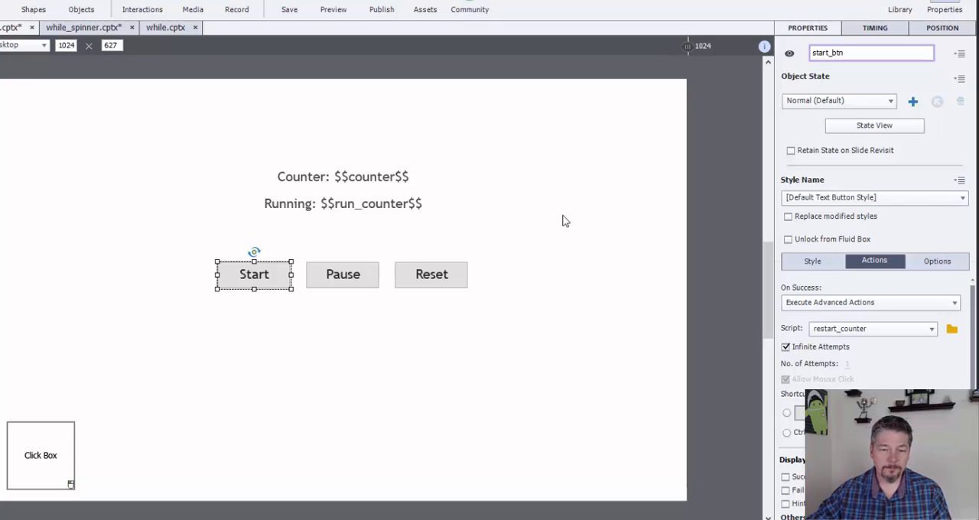
mouse_move(382, 335)
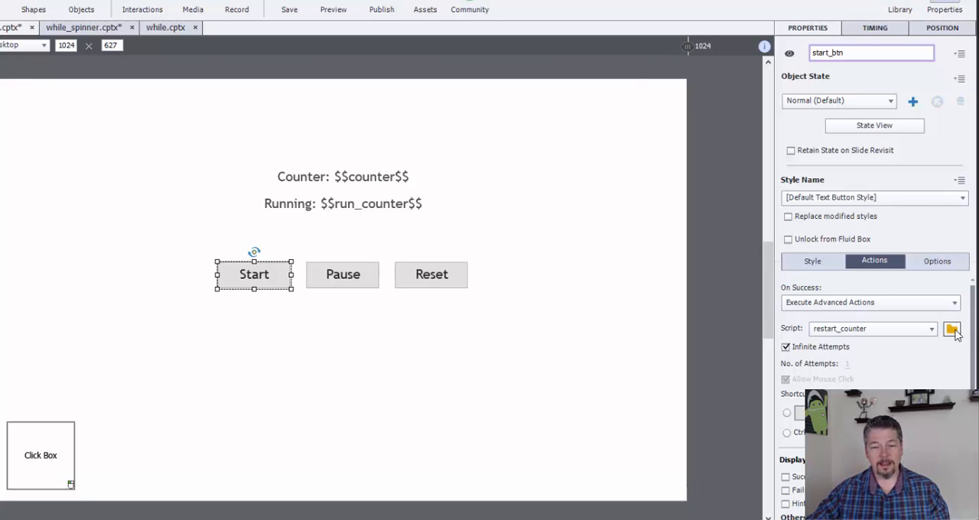
left_click(952, 330)
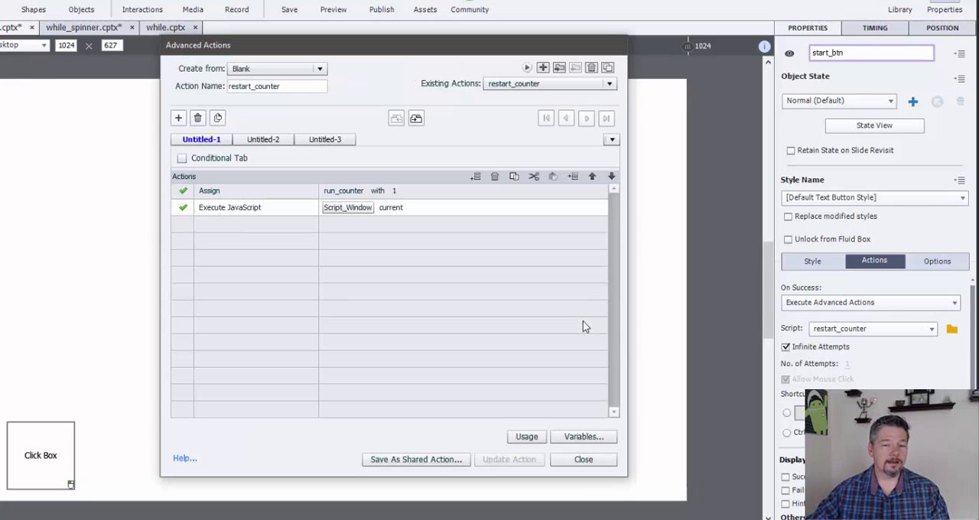
mouse_move(474, 161)
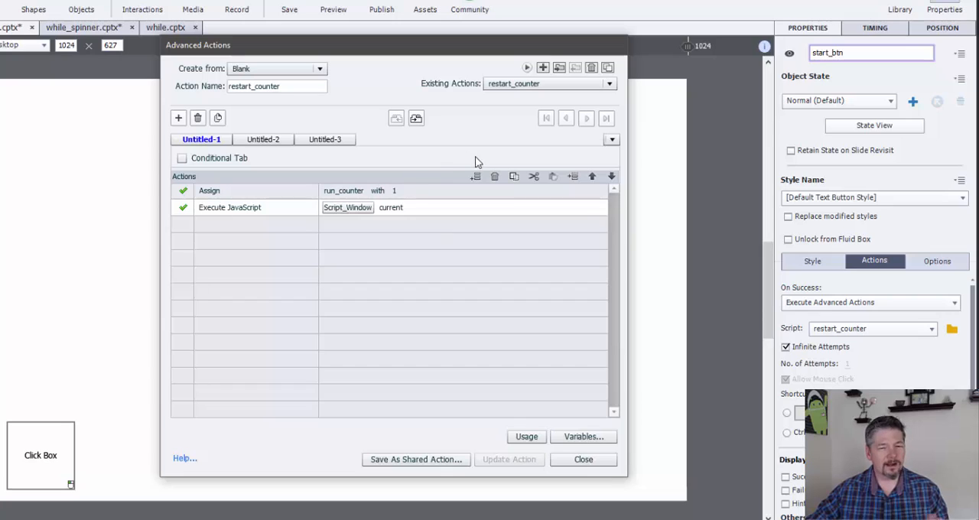
mouse_move(369, 156)
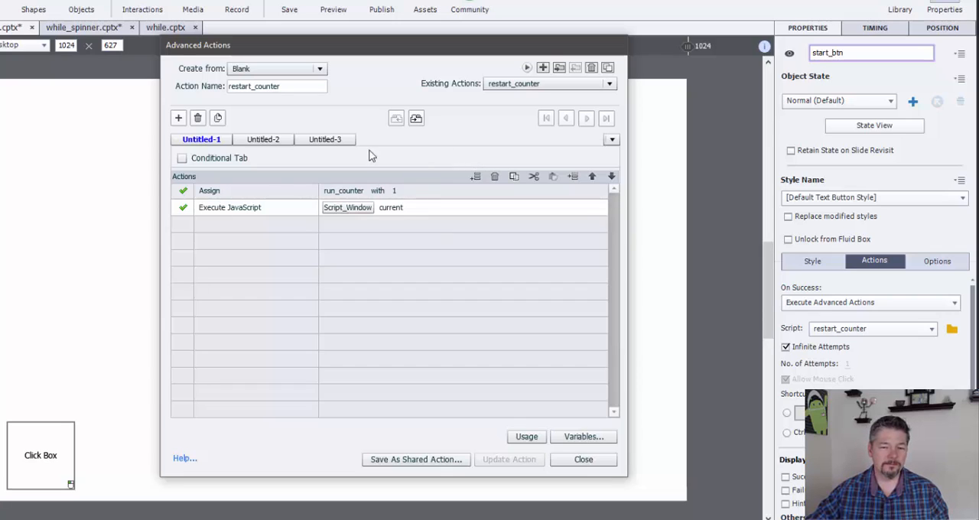
mouse_move(345, 199)
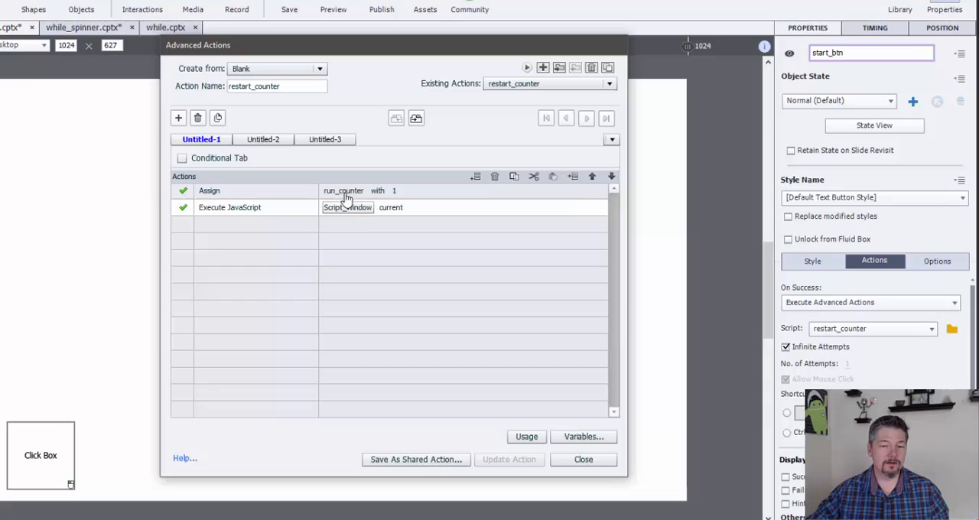
mouse_move(408, 191)
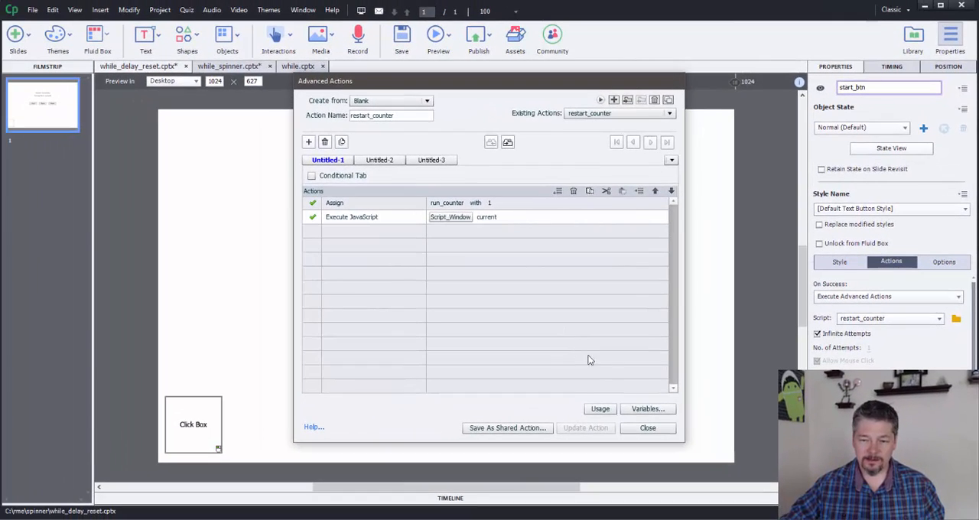
- Close restart_counter, then check the slide's On Enter and restart_box's count_up actions
left_click(647, 427)
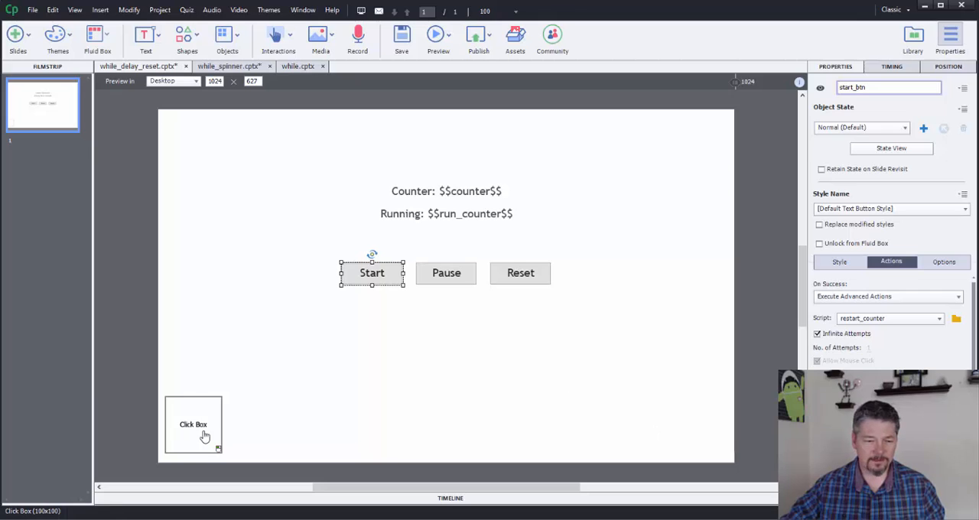
left_click(193, 425)
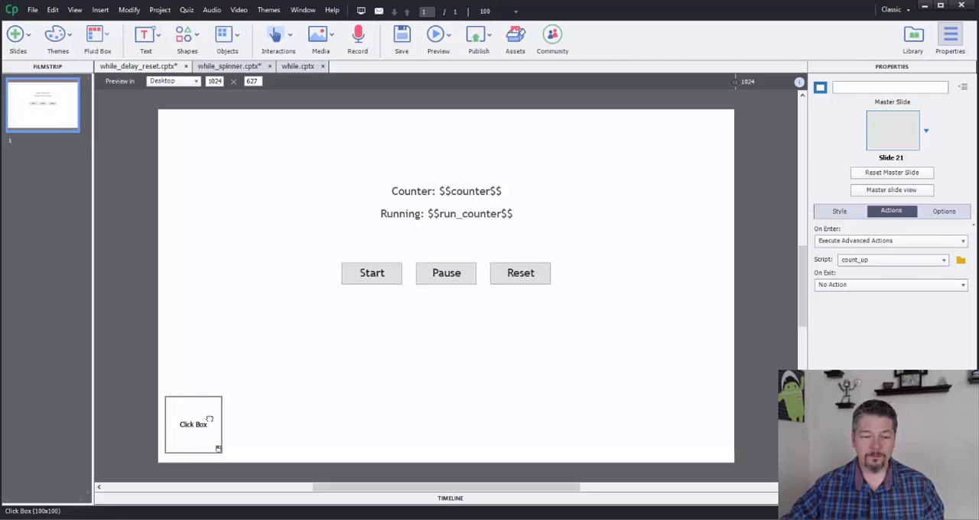
left_click(194, 424)
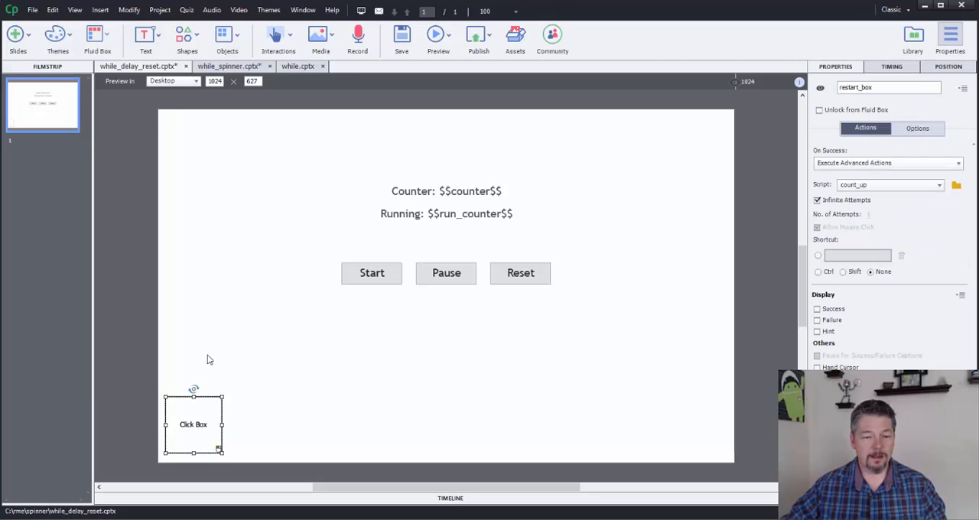
mouse_move(544, 385)
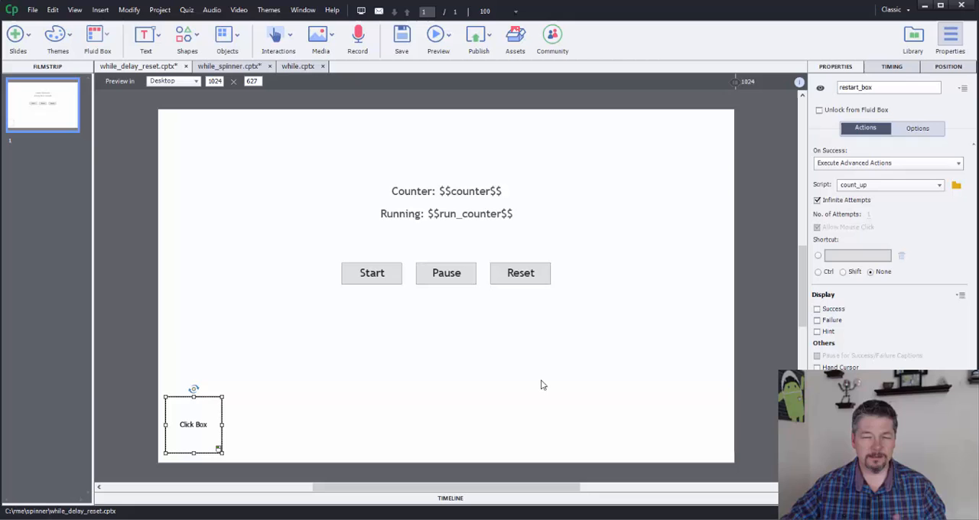
mouse_move(421, 336)
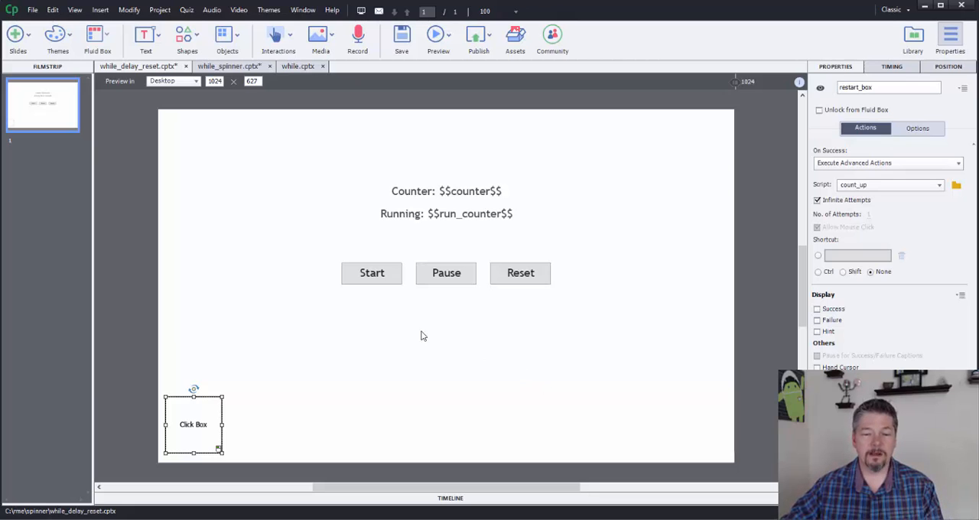
mouse_move(504, 376)
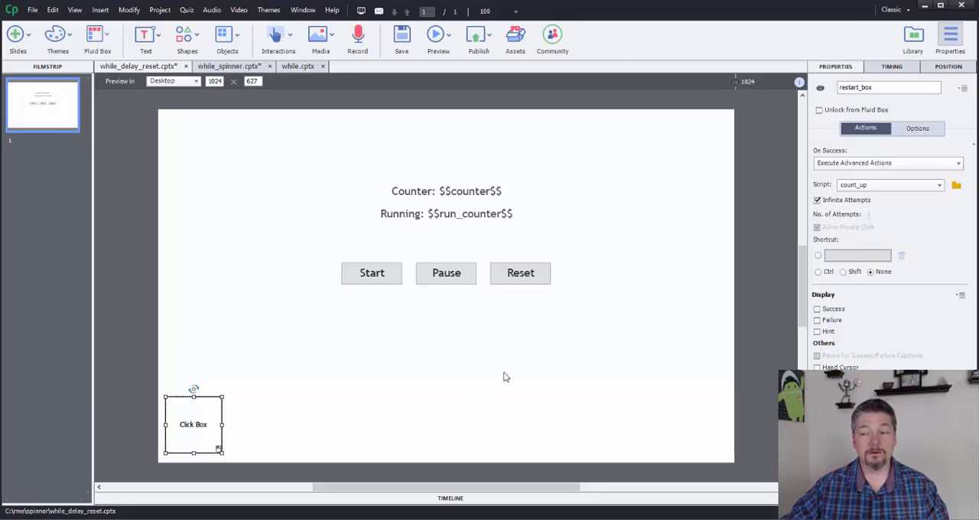
mouse_move(524, 365)
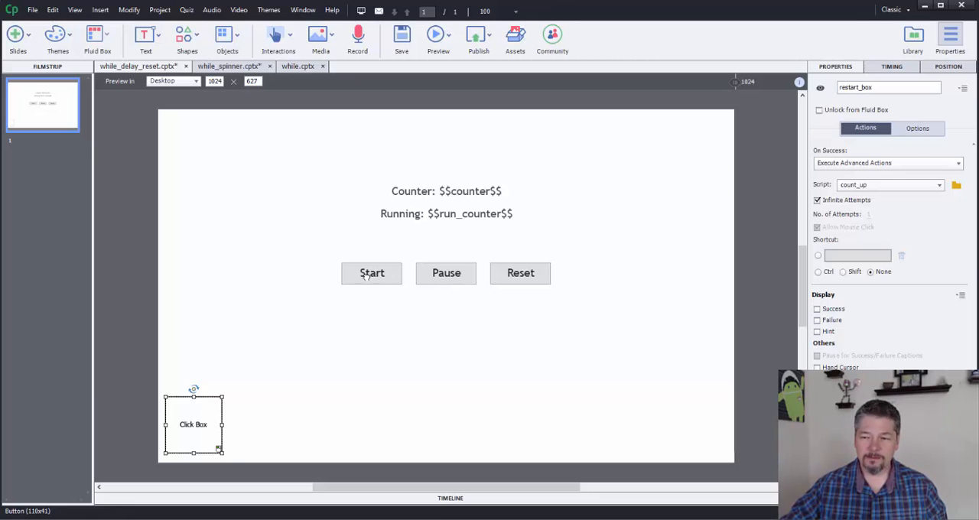
- Select the Start button and open its restart_counter advanced action
left_click(372, 273)
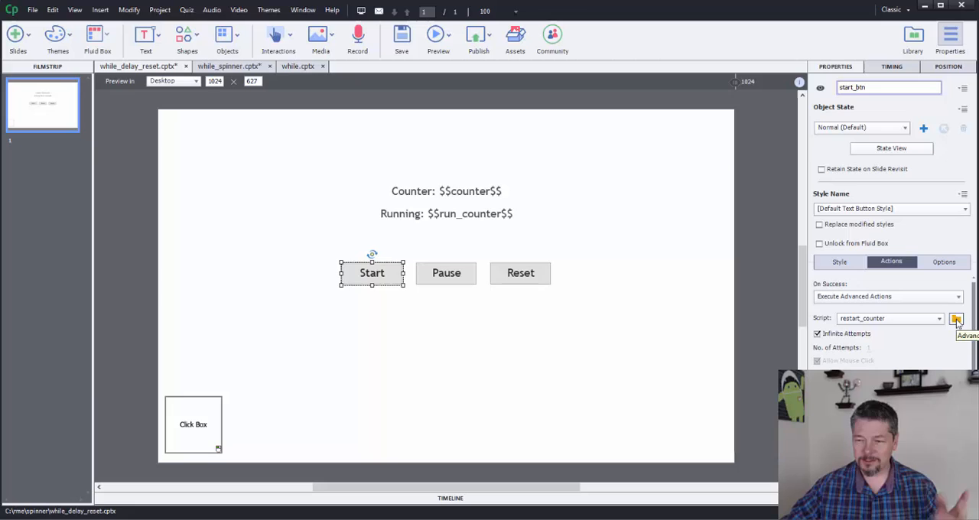
left_click(956, 319)
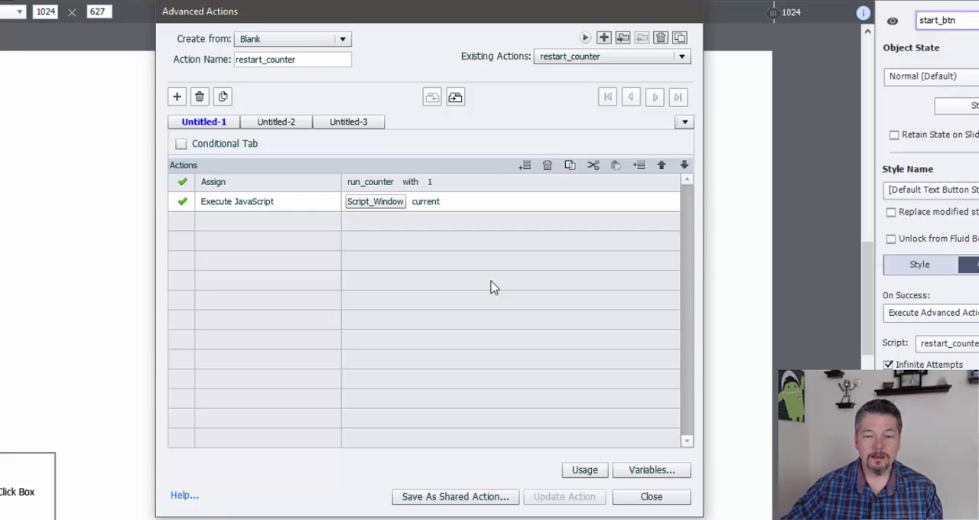
mouse_move(202, 210)
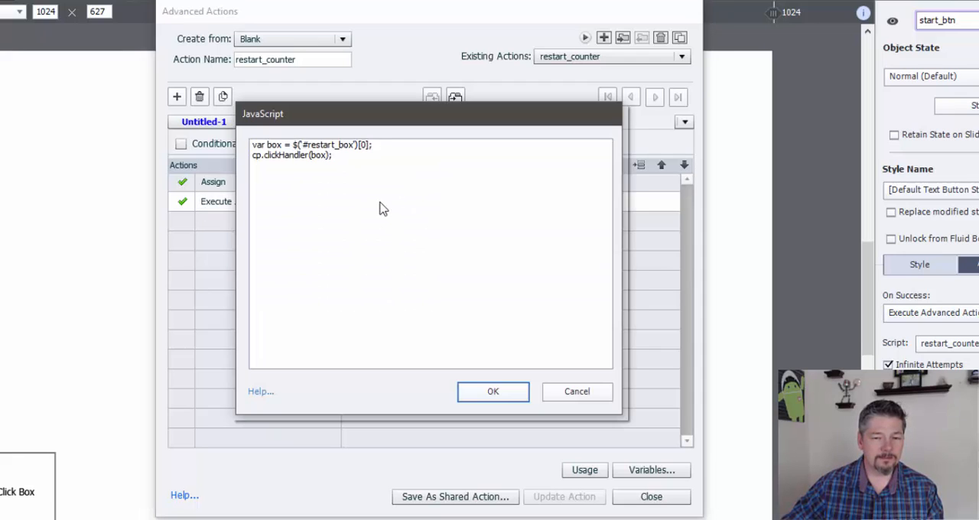
- Select the cp.clickHandler restart_box code, cancel the script window, and close Advanced Actions
double_click(292, 155)
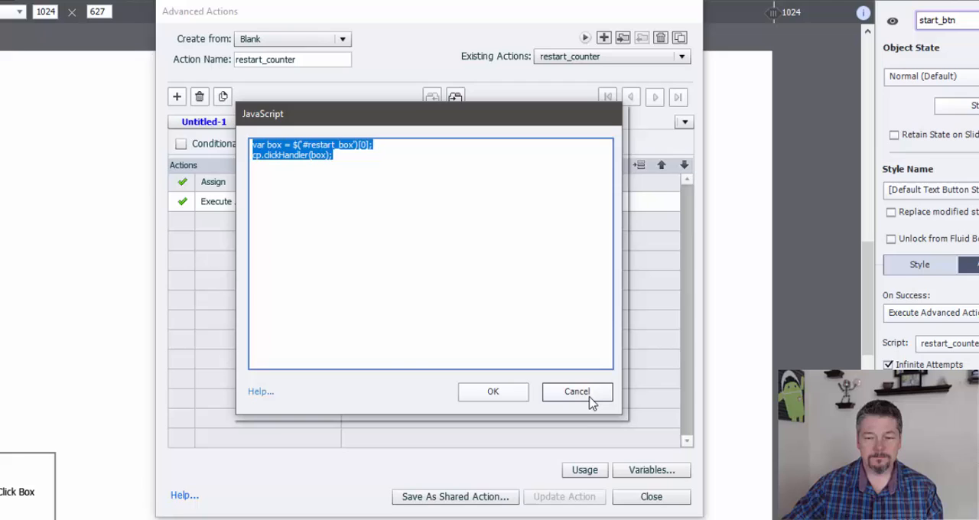
left_click(576, 391)
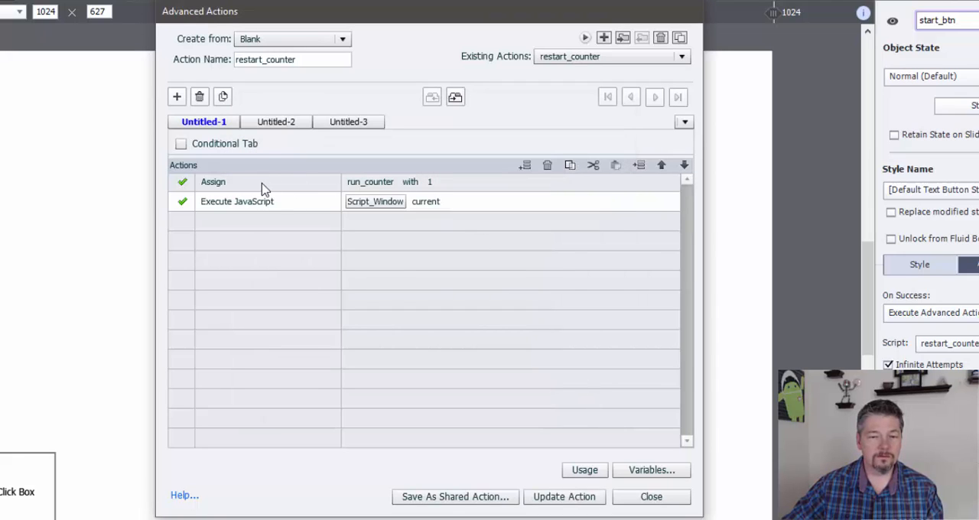
mouse_move(451, 194)
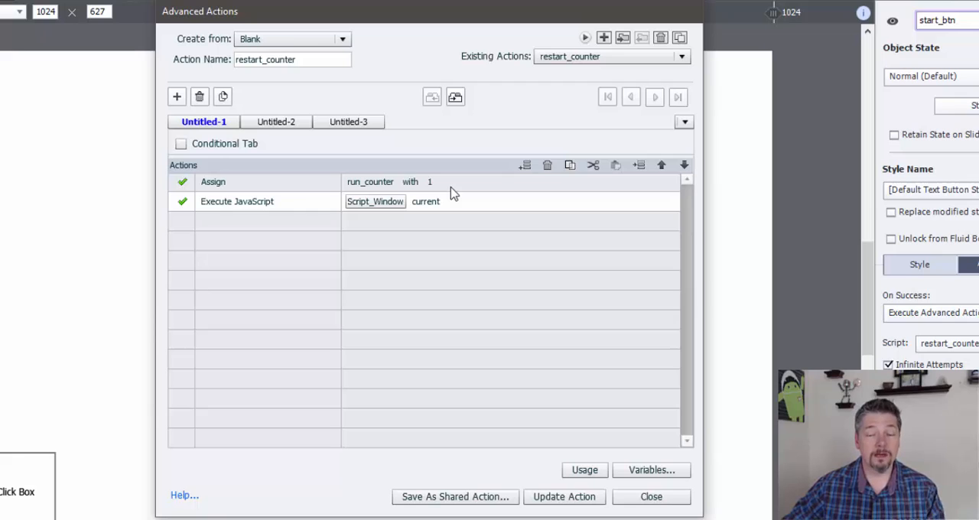
mouse_move(392, 195)
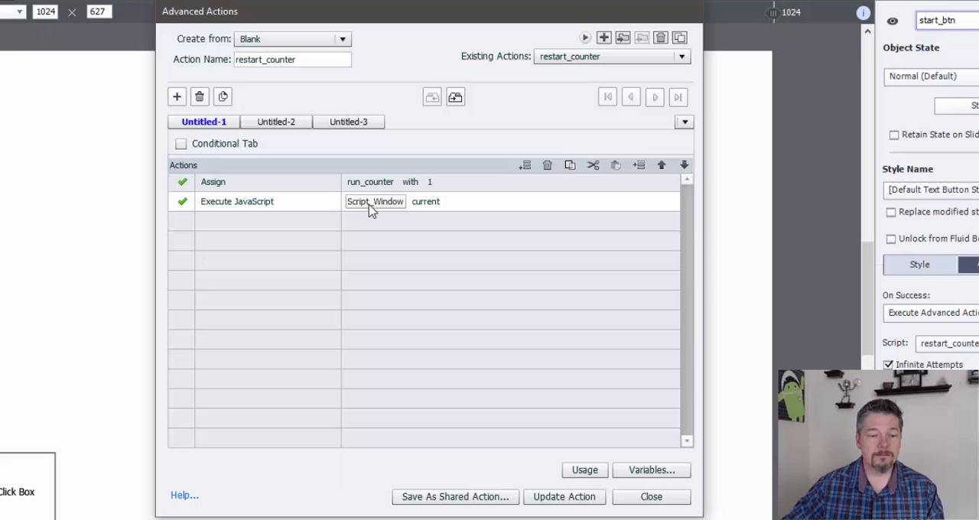
mouse_move(510, 318)
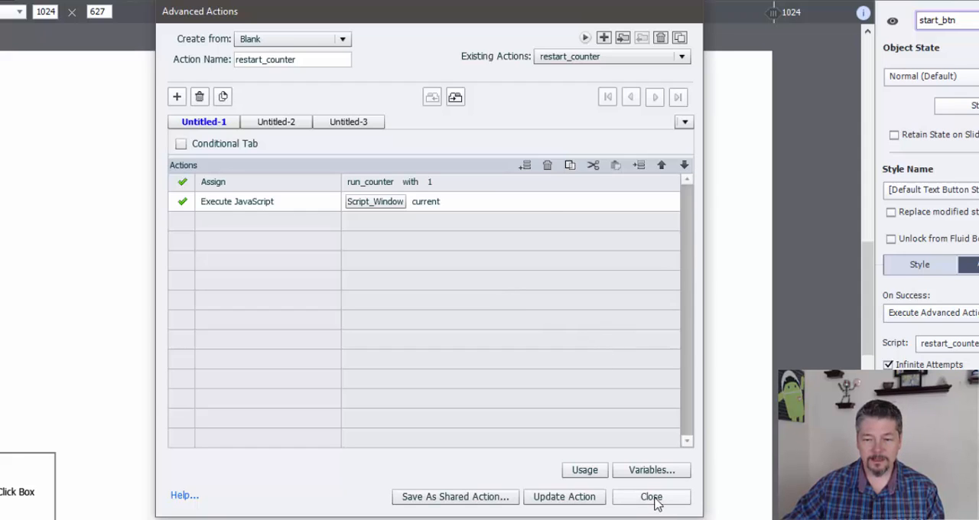
left_click(651, 496)
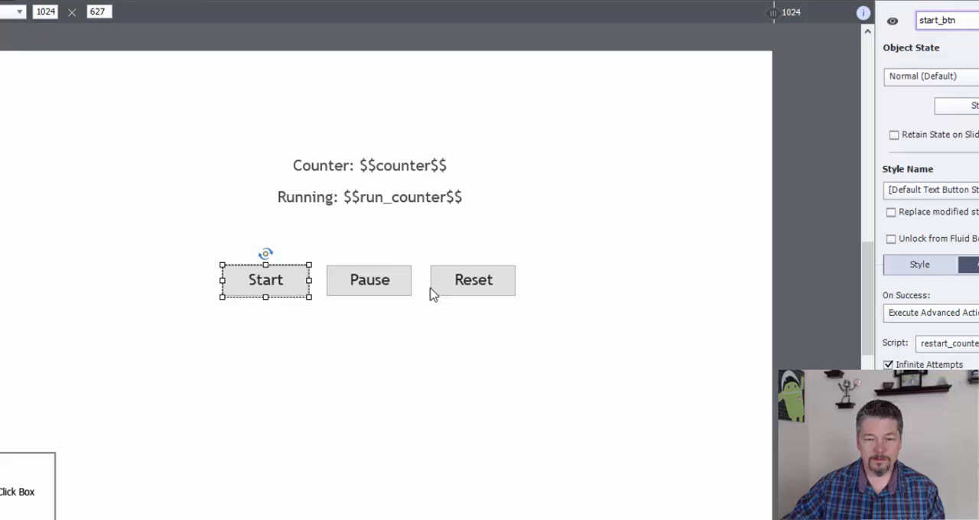
mouse_move(254, 289)
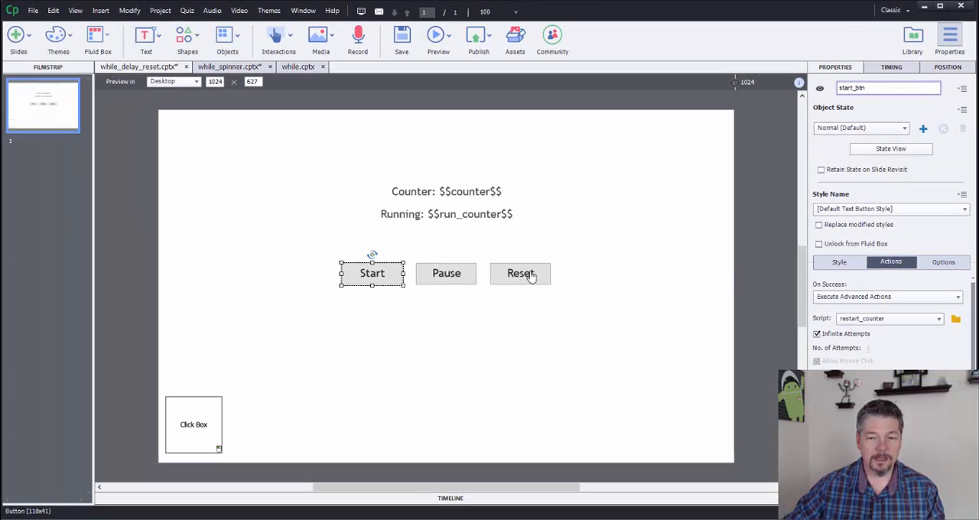
- Select the Reset button, review its reset_counter action list, then close the dialog
left_click(520, 273)
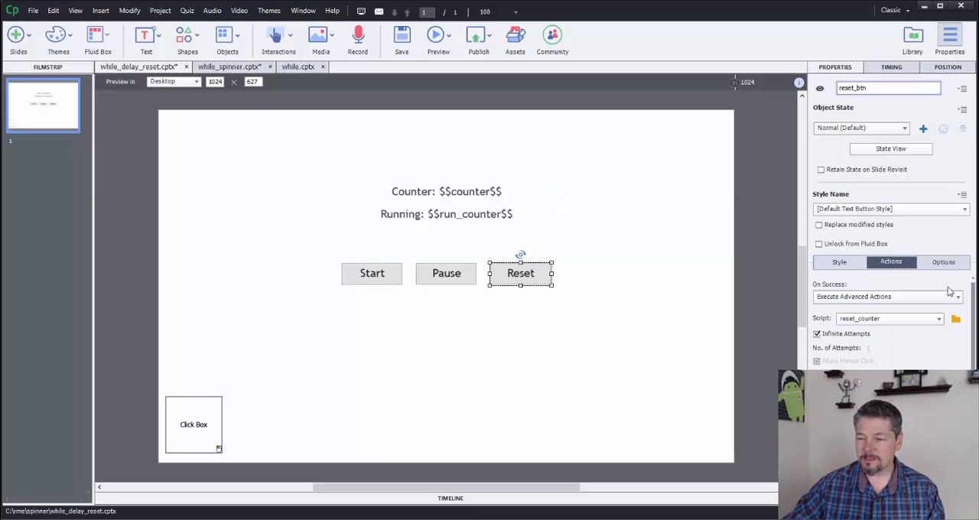
left_click(955, 318)
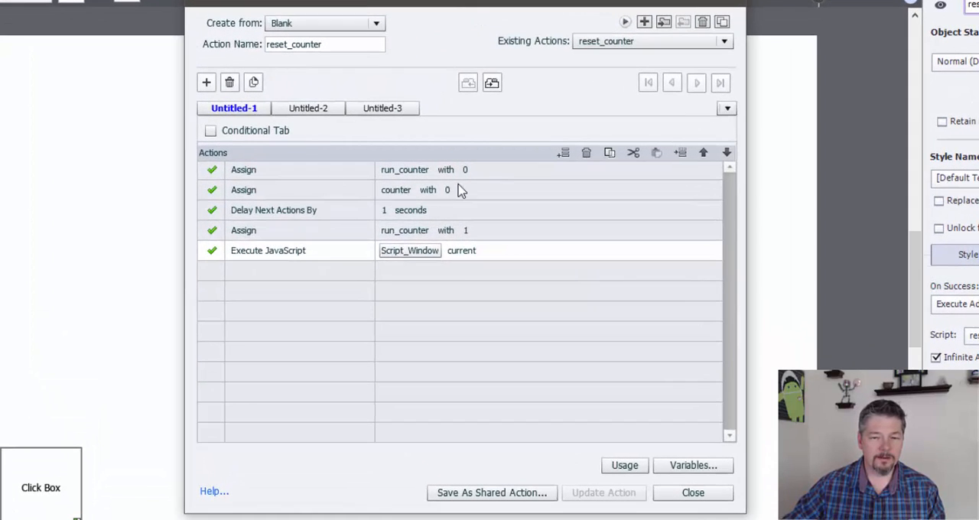
mouse_move(429, 217)
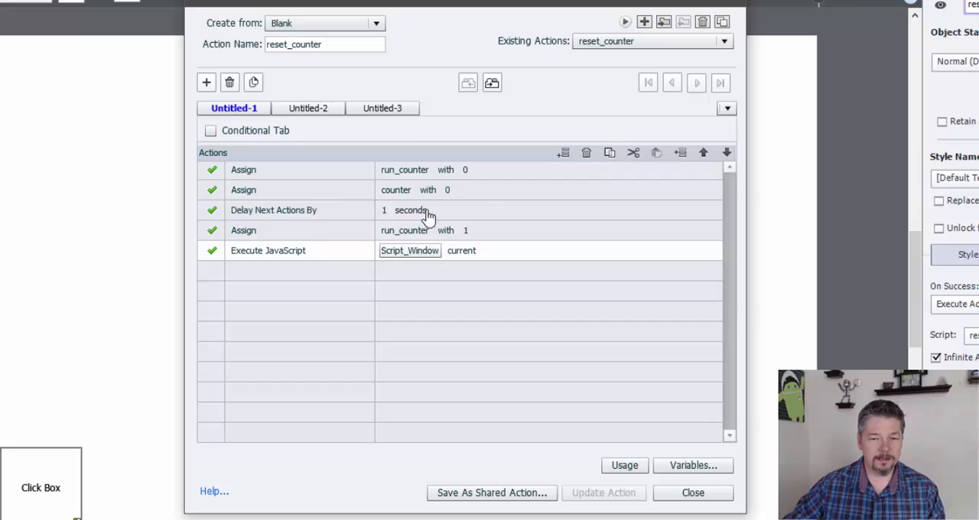
mouse_move(442, 182)
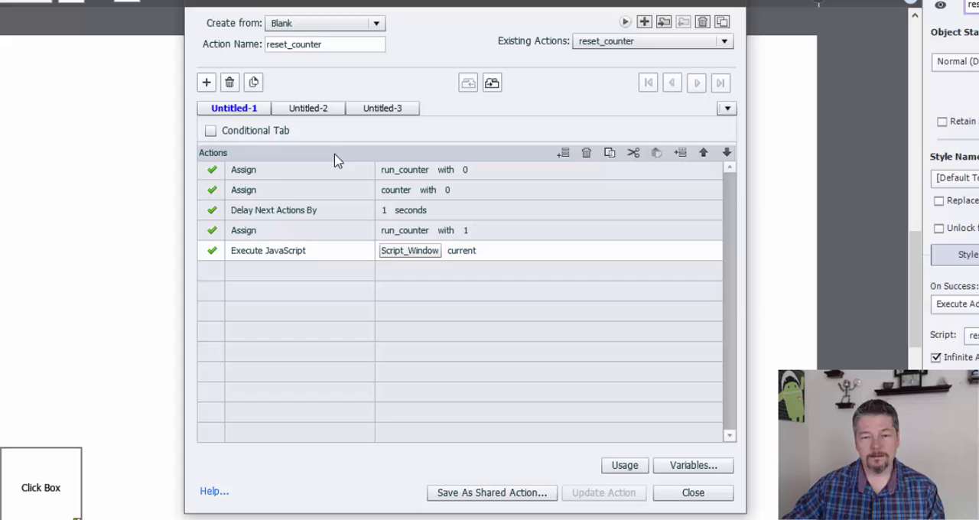
mouse_move(535, 331)
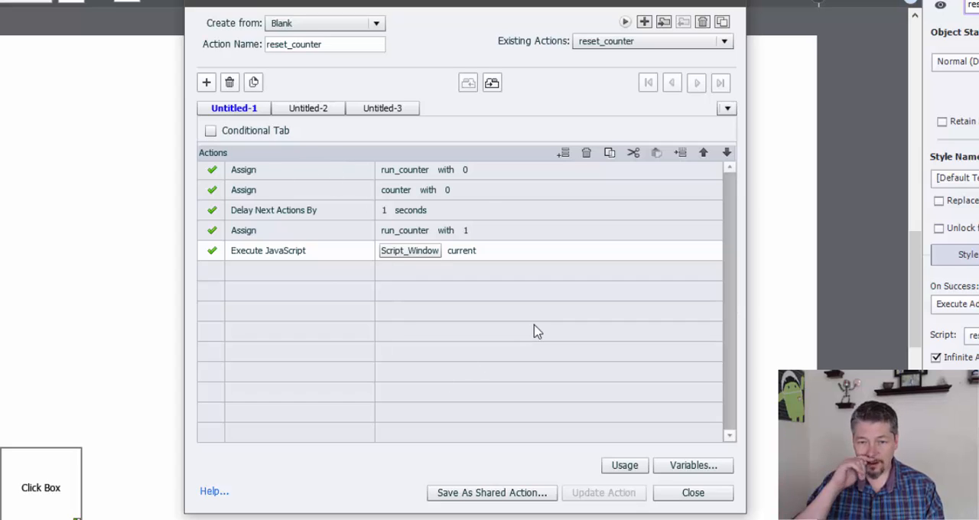
mouse_move(270, 224)
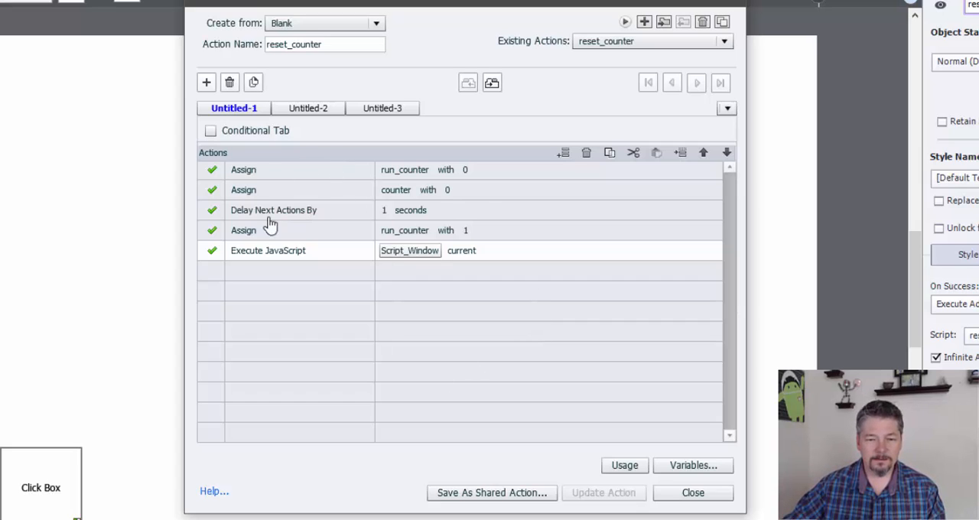
mouse_move(274, 192)
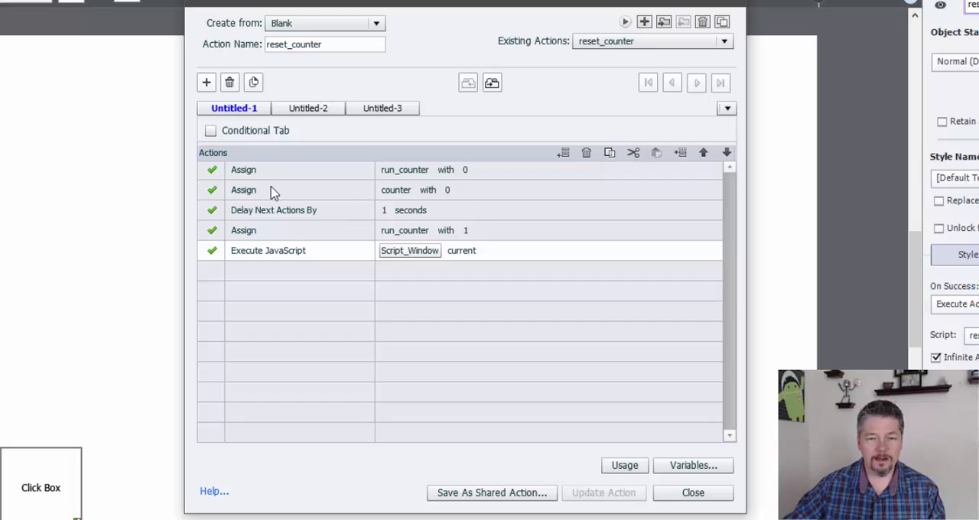
mouse_move(455, 182)
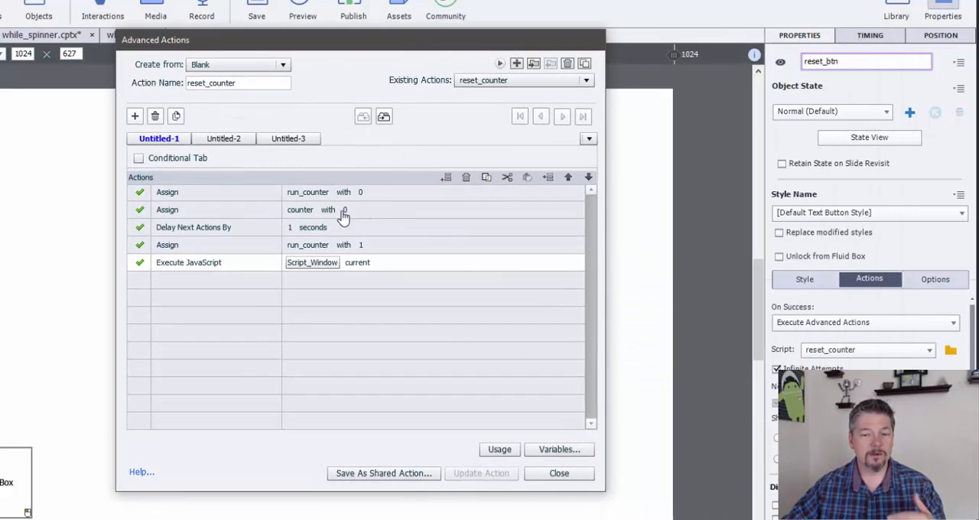
mouse_move(421, 200)
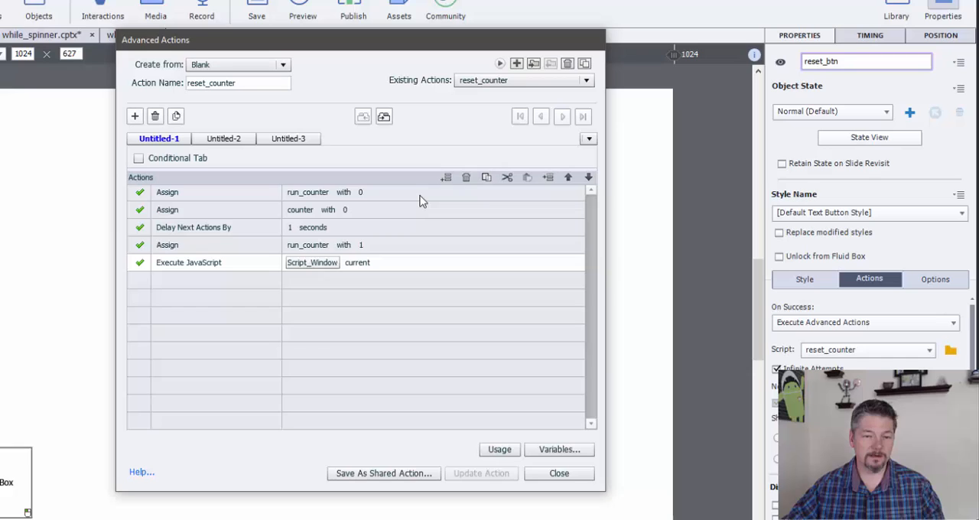
mouse_move(203, 225)
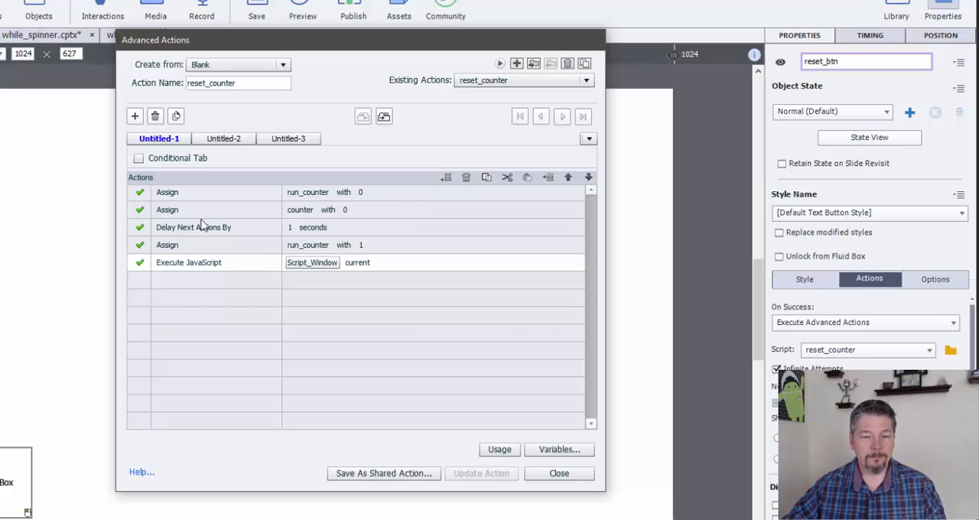
mouse_move(254, 235)
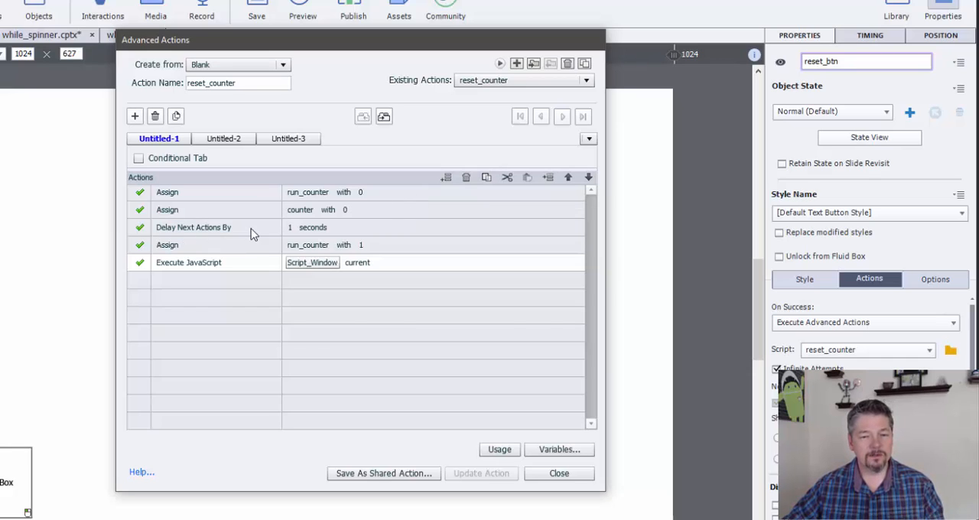
mouse_move(383, 230)
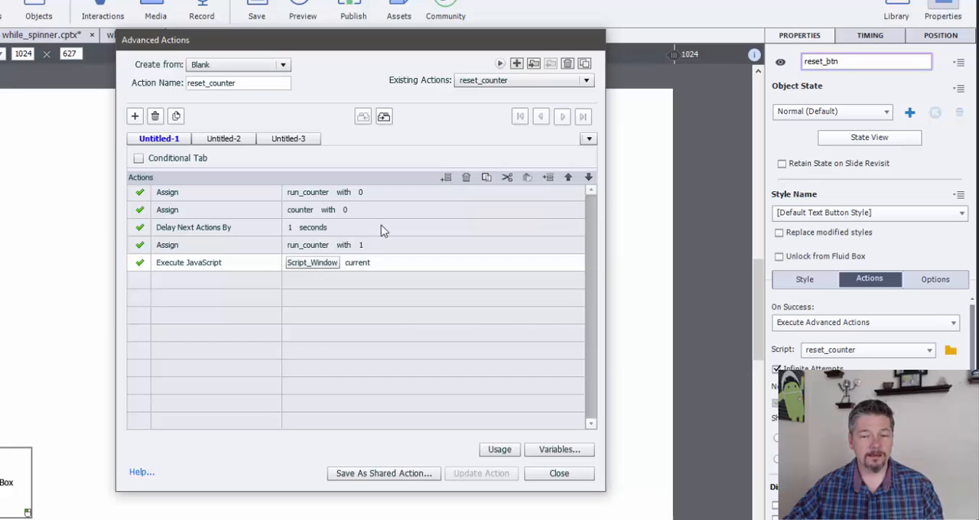
mouse_move(382, 256)
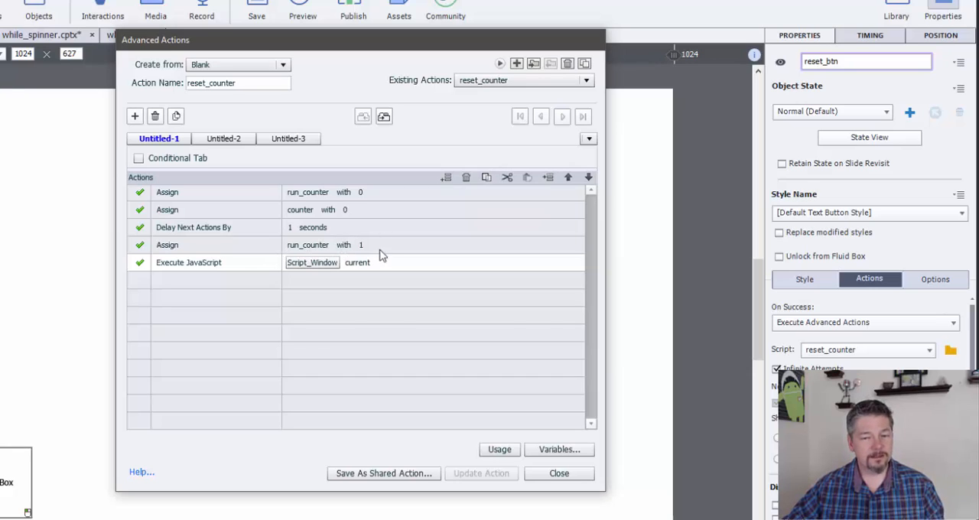
mouse_move(373, 251)
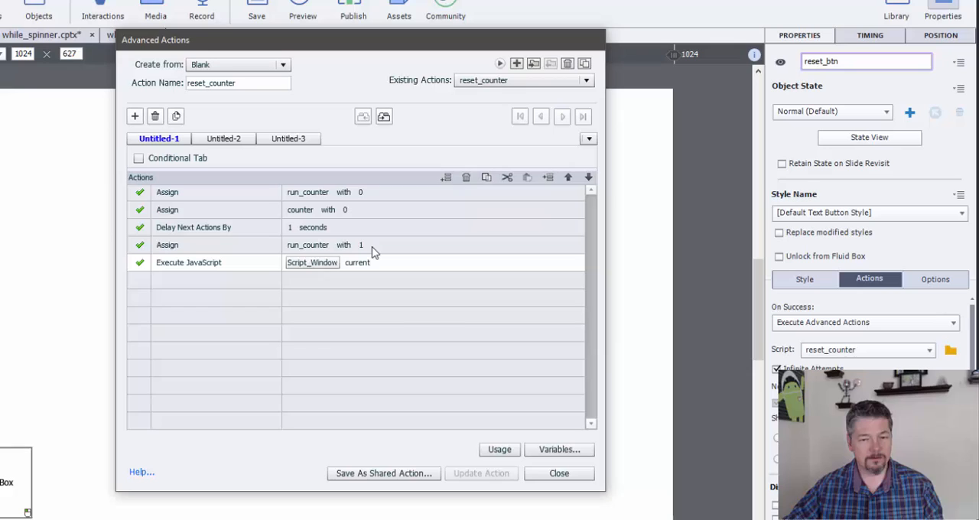
mouse_move(353, 251)
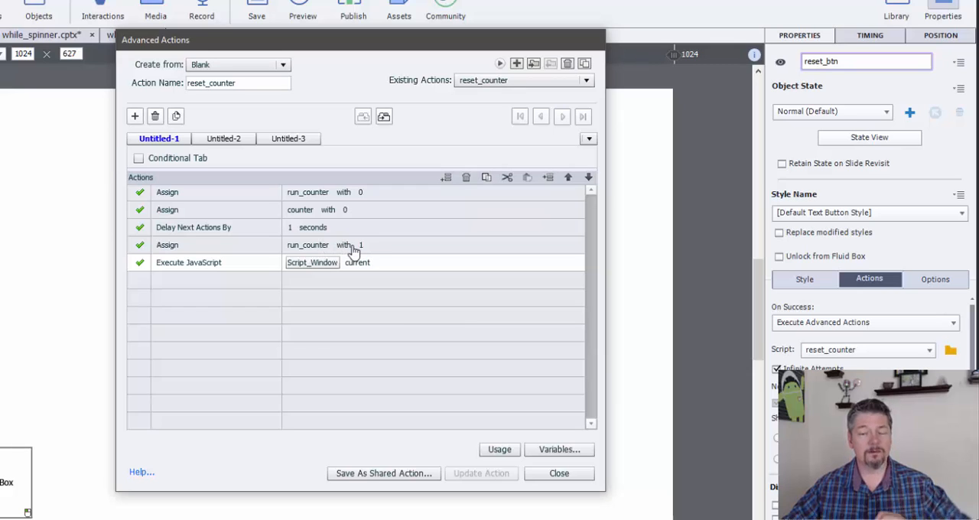
mouse_move(383, 251)
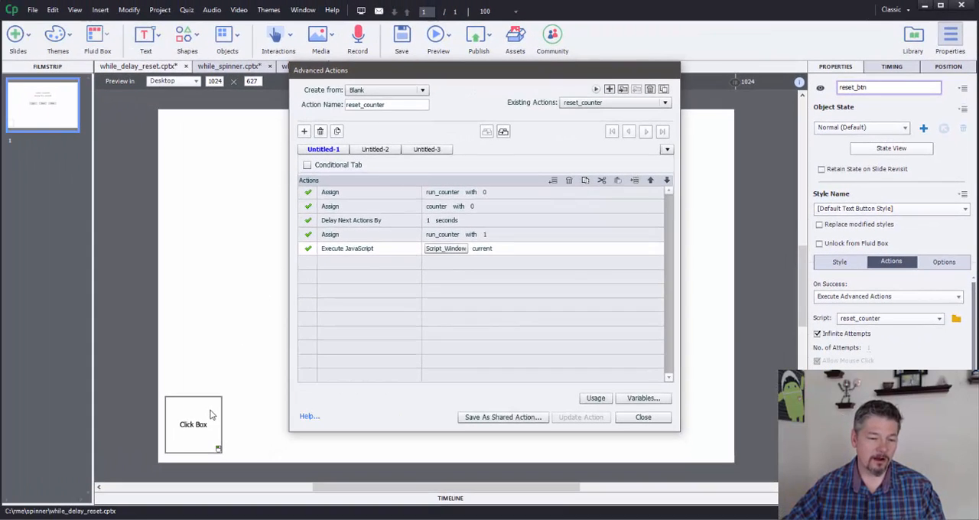
mouse_move(525, 250)
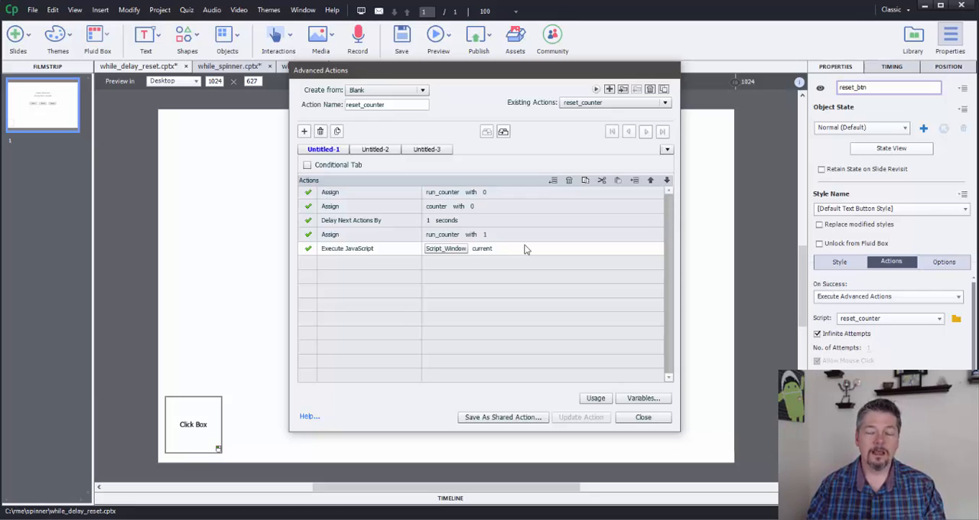
mouse_move(497, 231)
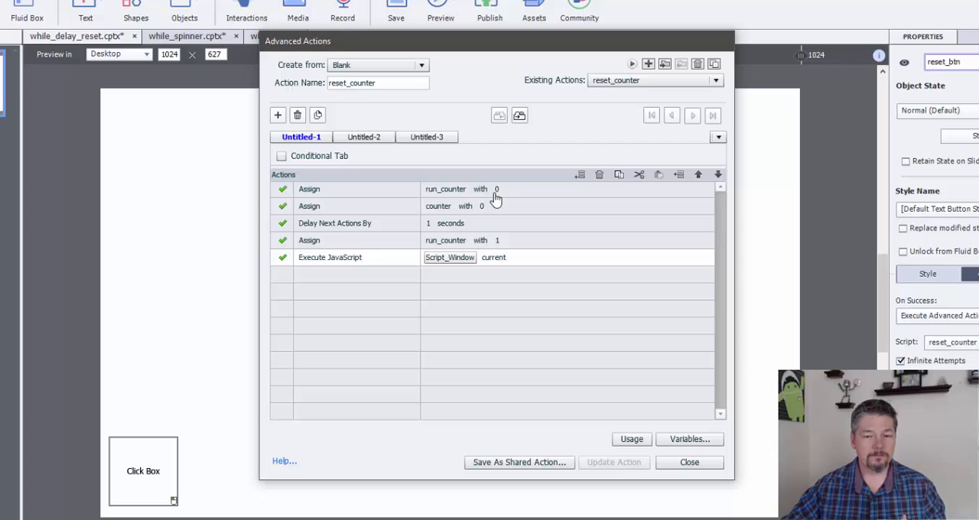
mouse_move(517, 194)
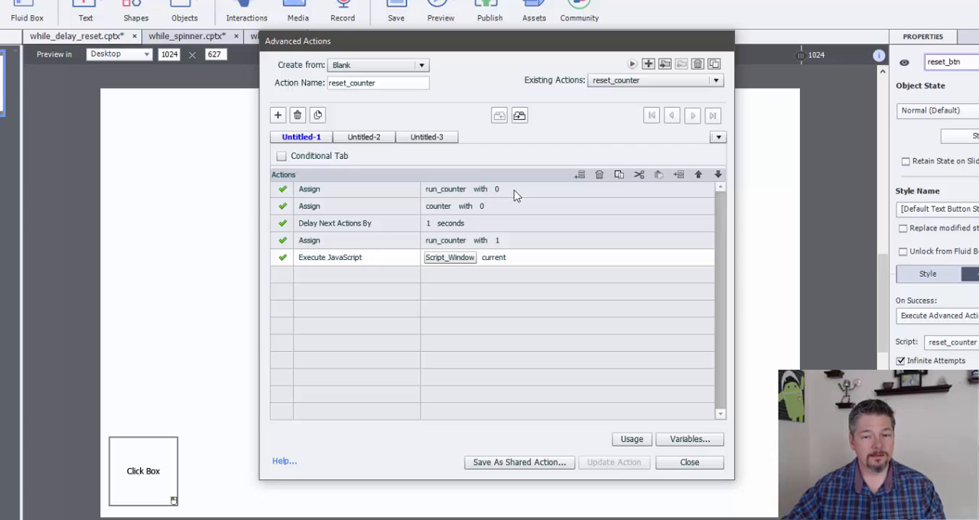
mouse_move(505, 195)
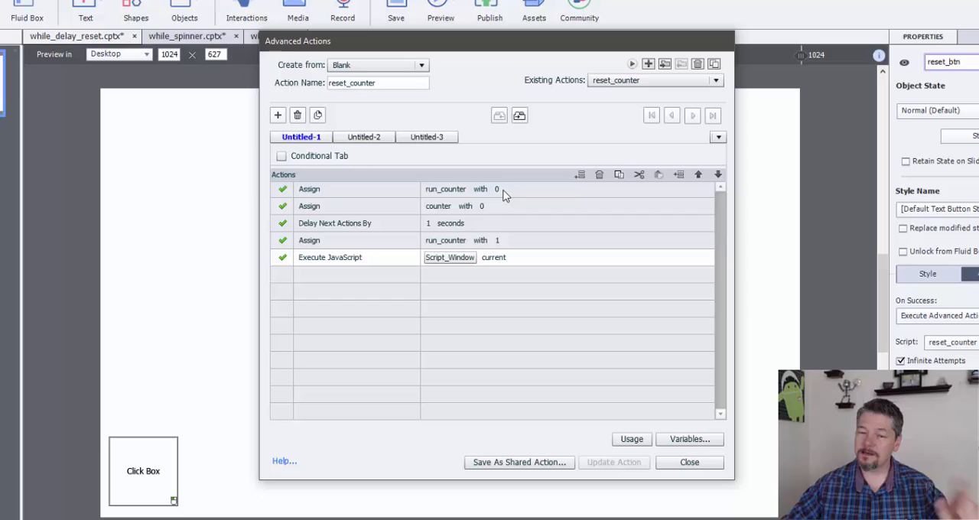
mouse_move(417, 215)
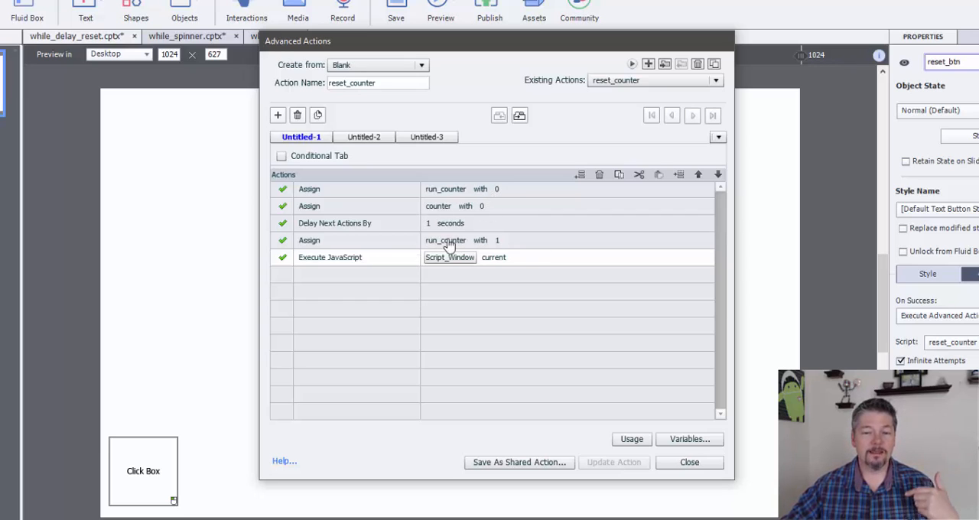
mouse_move(516, 247)
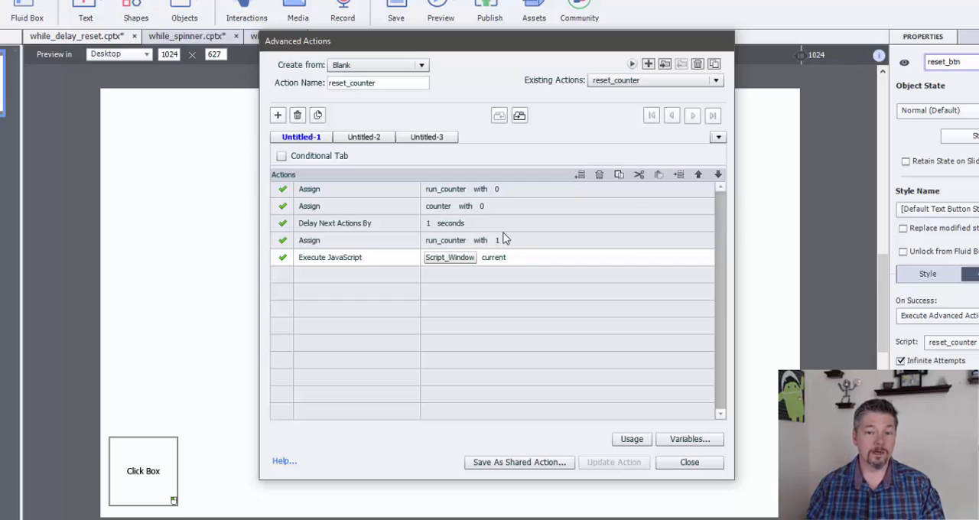
mouse_move(474, 253)
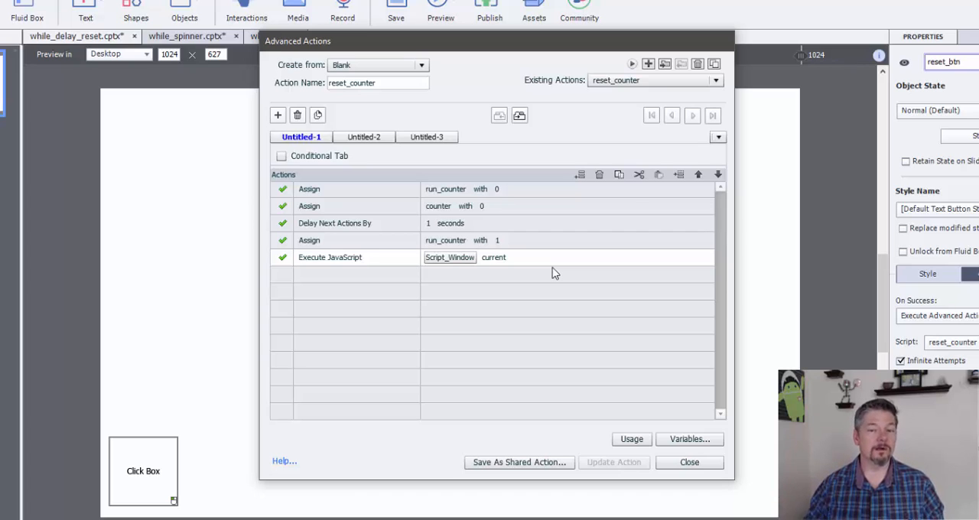
mouse_move(543, 184)
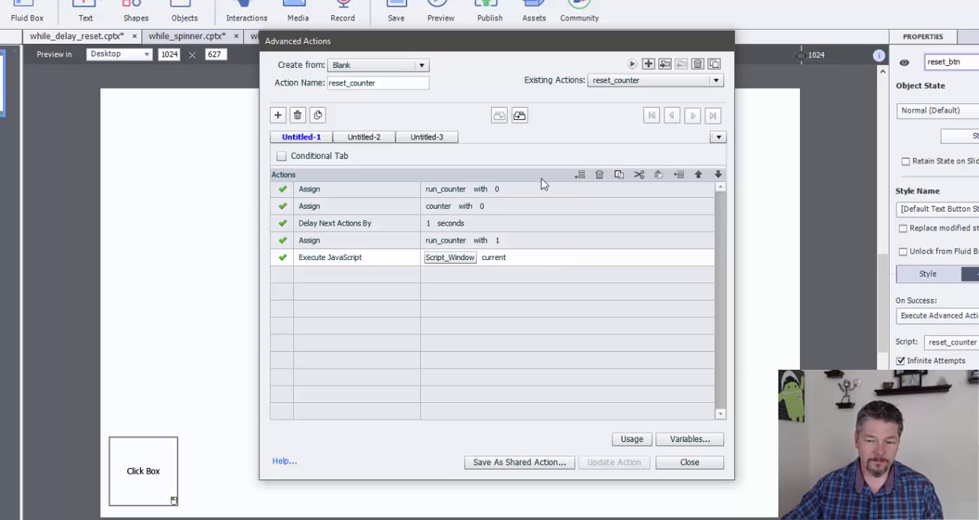
left_click(688, 462)
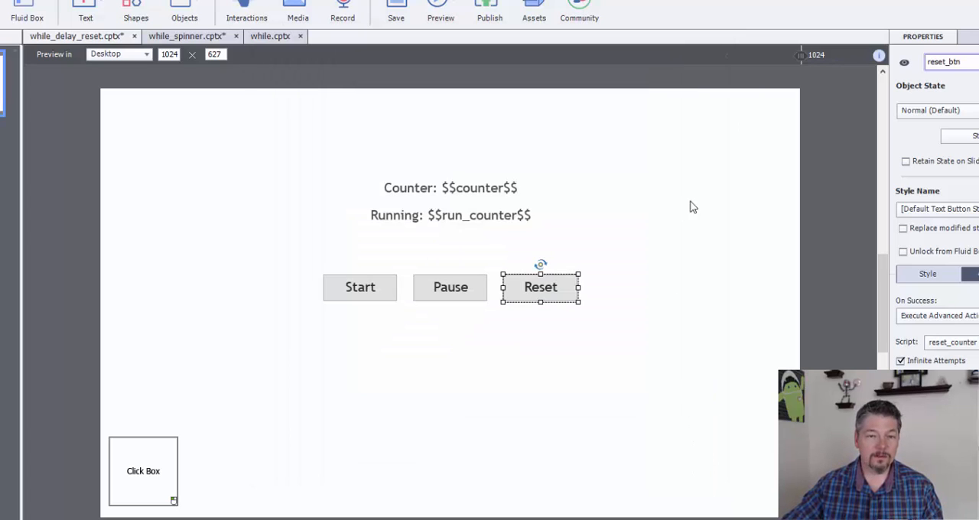
mouse_move(443, 118)
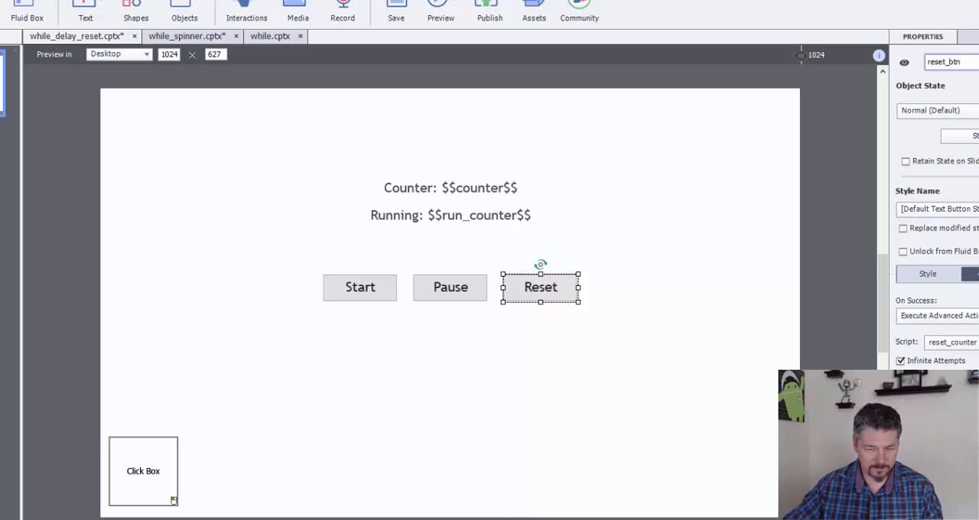
- Preview the counter slide with Start, Pause, Reset buttons in the browser
left_click(440, 10)
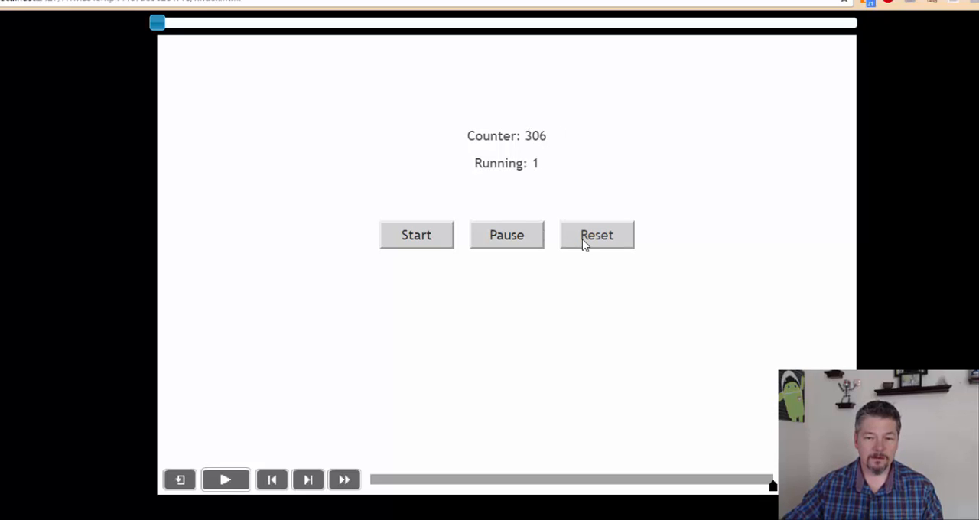
- Reset the counter from 306 to zero, then try pausing it
left_click(596, 235)
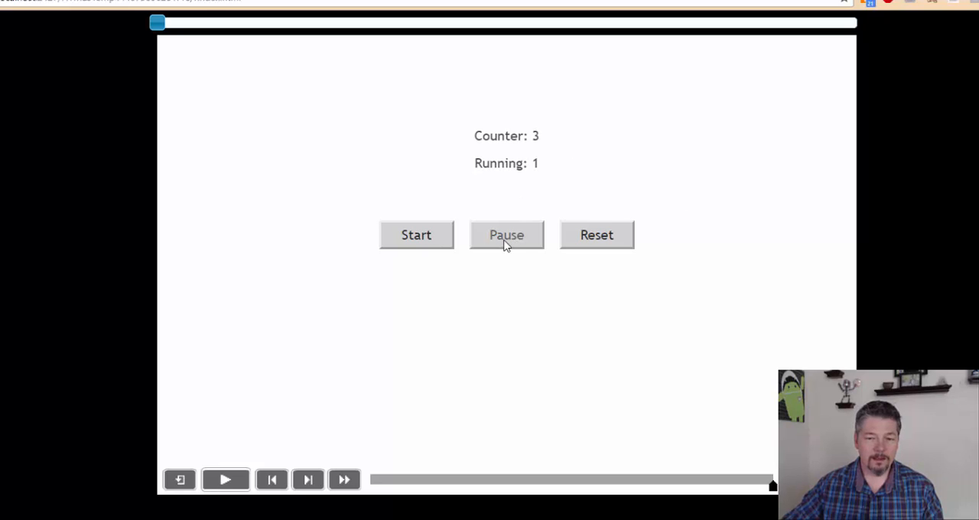
left_click(507, 234)
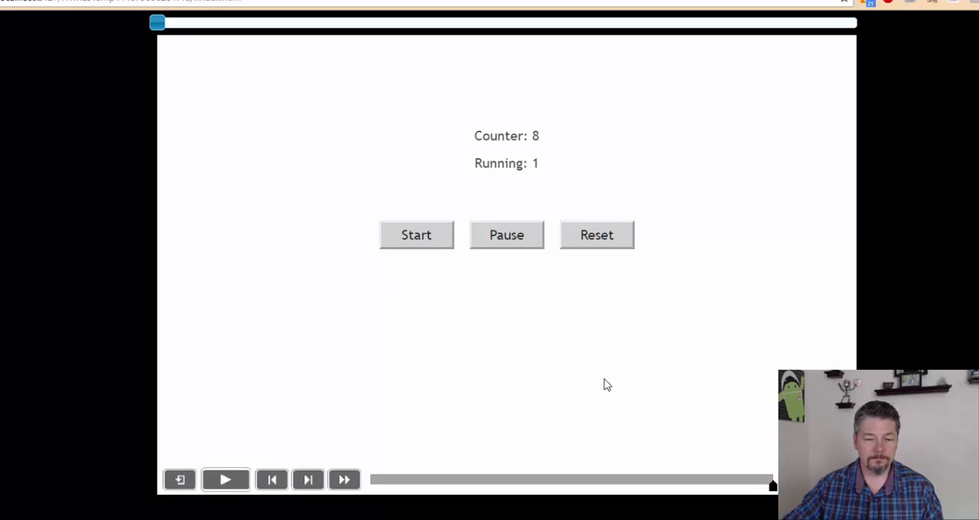
mouse_move(753, 219)
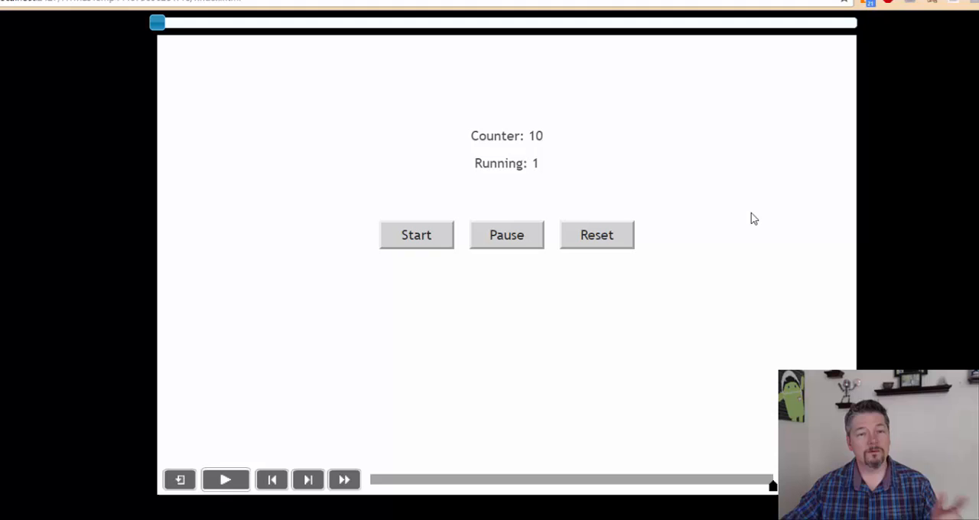